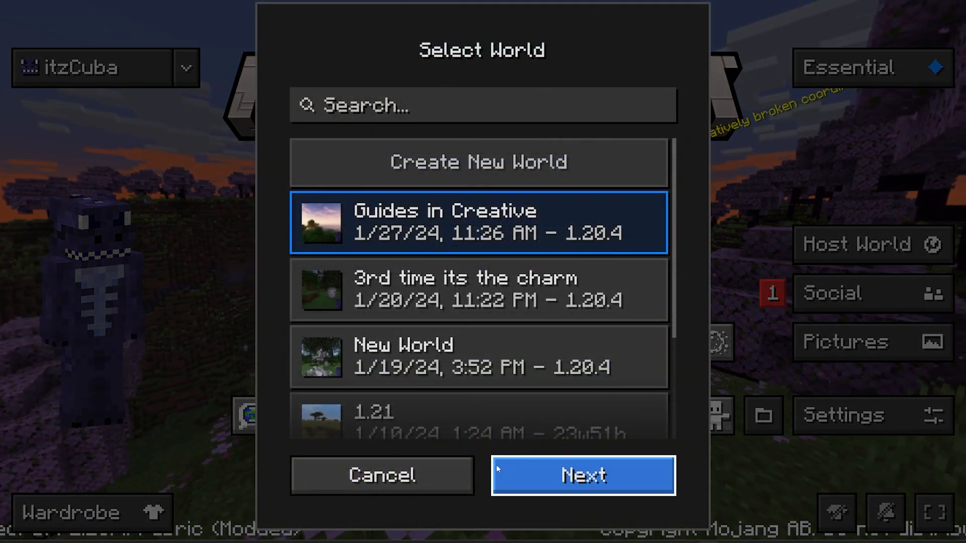
Choose the Guides in Creative world in the Host World Select World dialog.
left_click(382, 474)
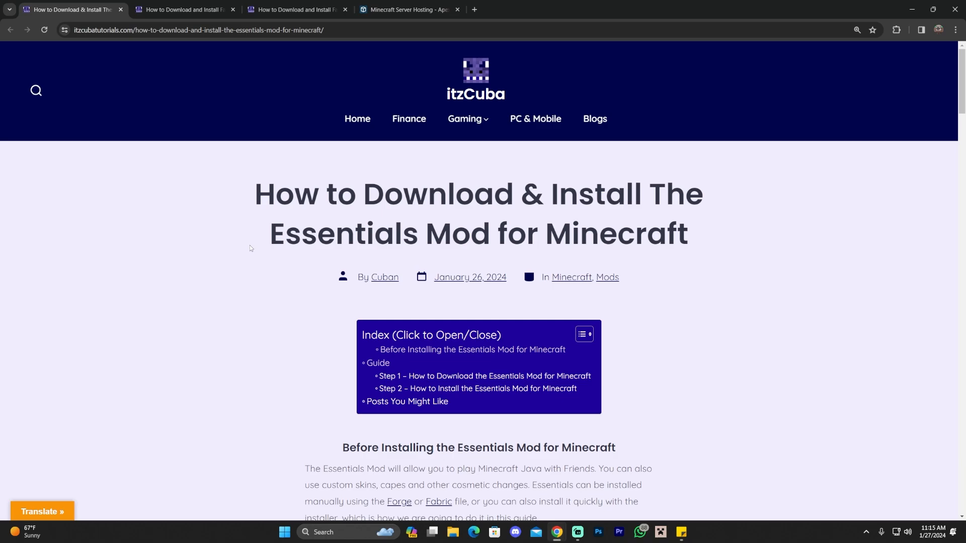
Collapse the article's table of contents and follow the Step 1 DOWNLOAD image to the Essential page.
scroll("down", 3)
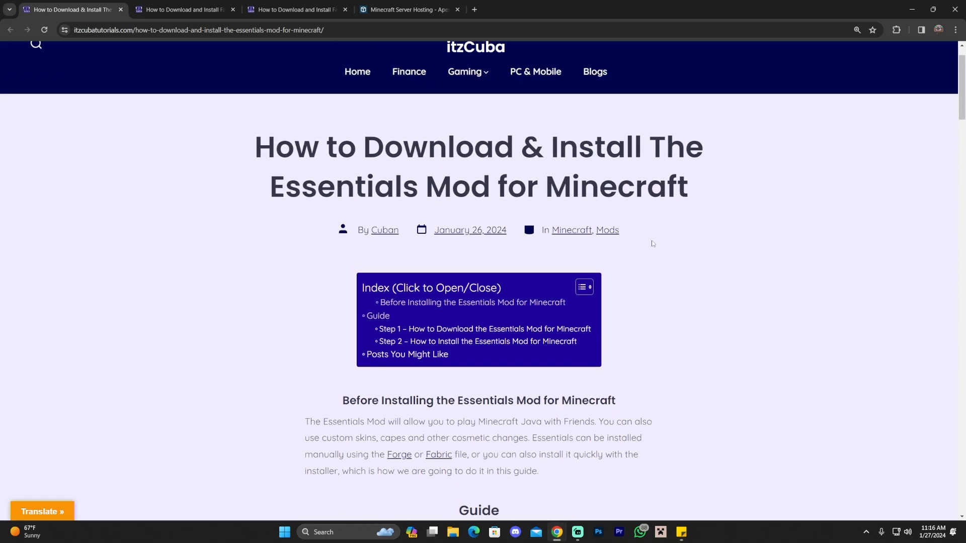
left_click(583, 288)
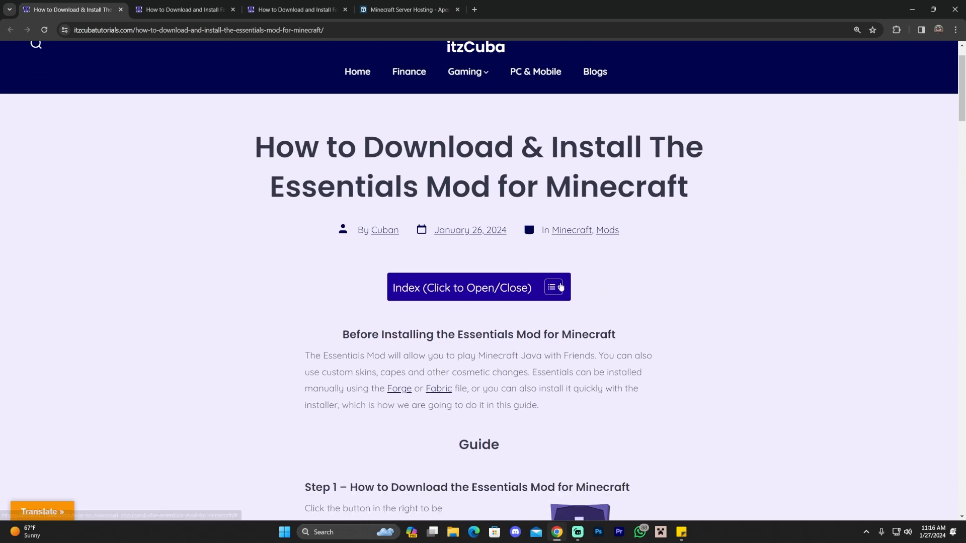
scroll("down", 3)
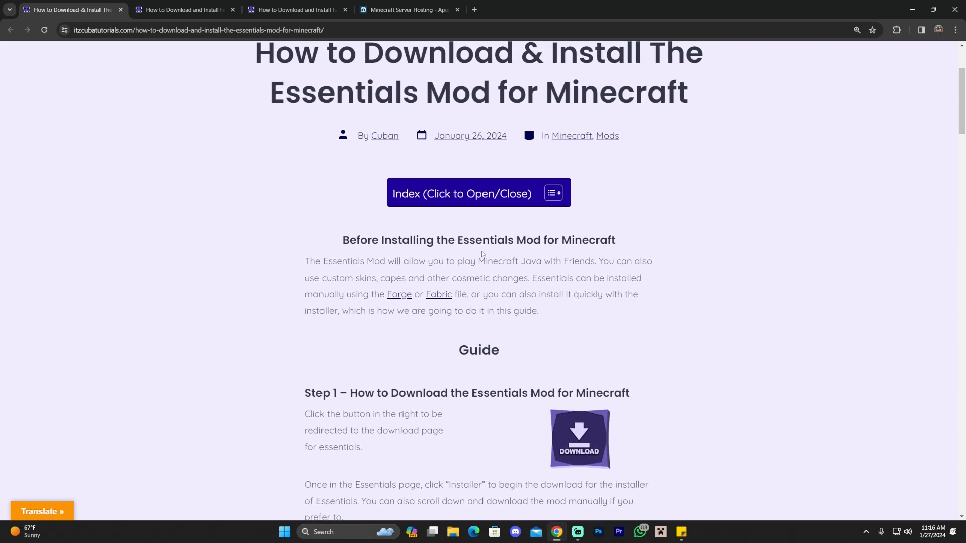
left_click(578, 438)
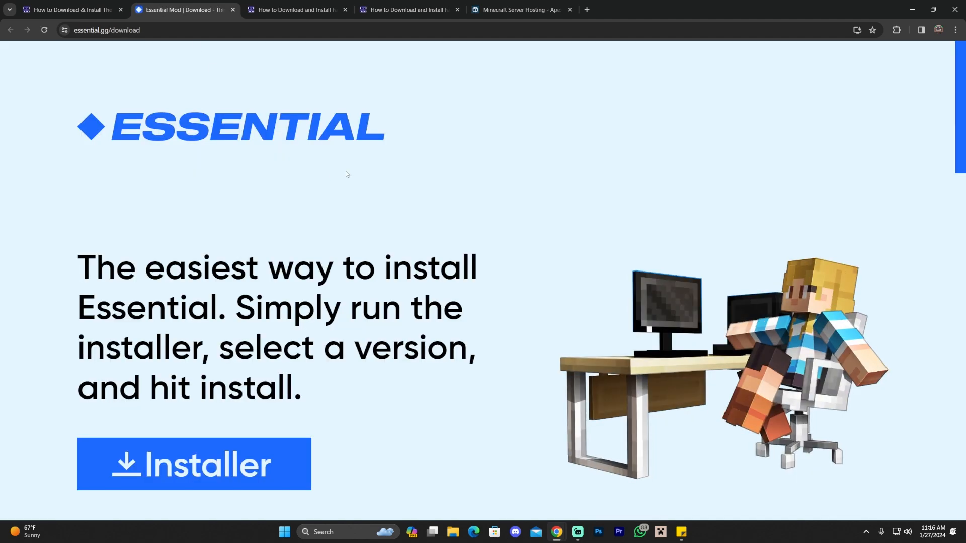
mouse_move(454, 175)
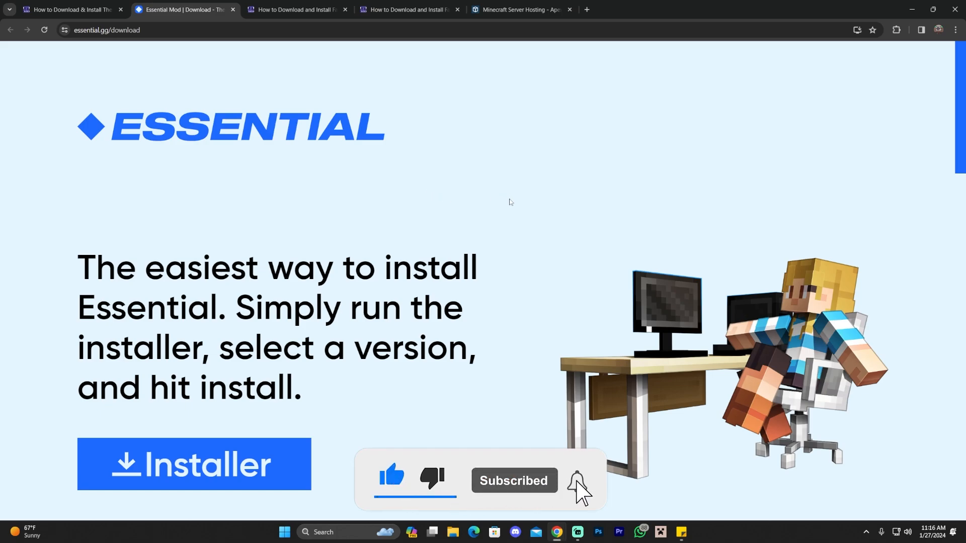
Review the Fabric/Forge version lists, download the Windows Essential installer and run it.
left_click(573, 481)
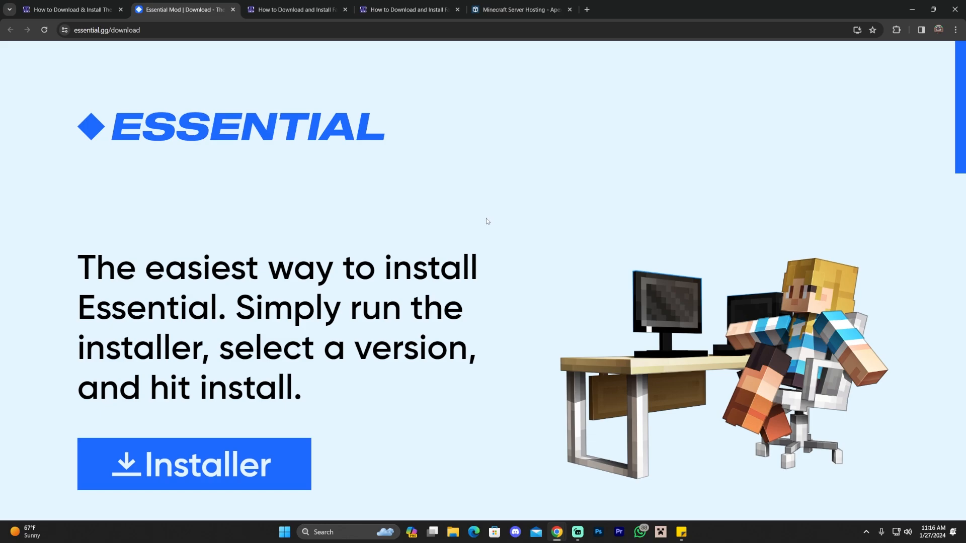
scroll("down", 3)
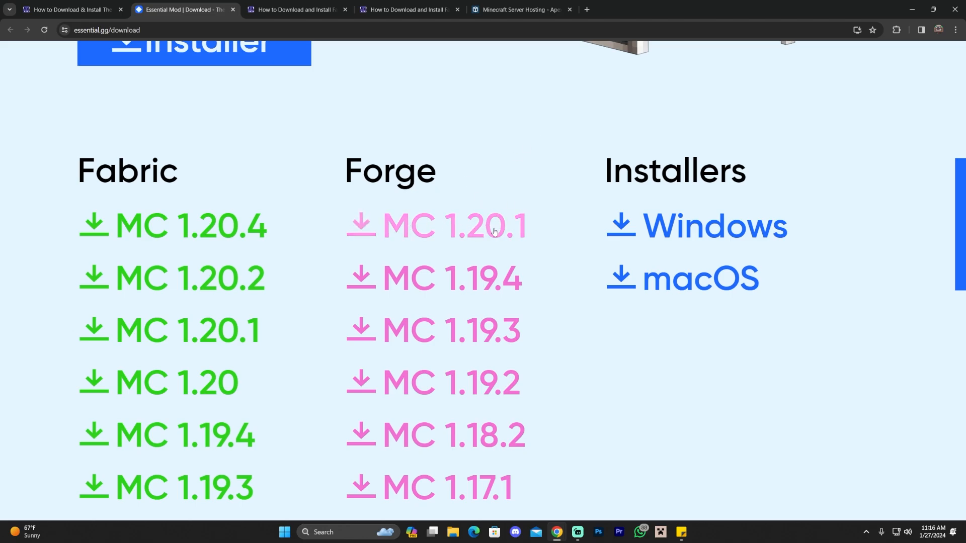
mouse_move(512, 231)
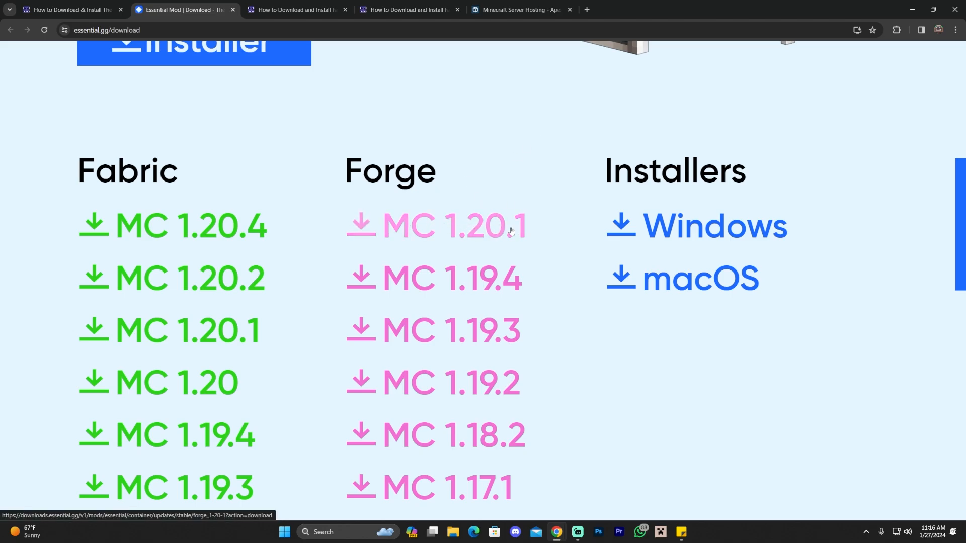
mouse_move(264, 172)
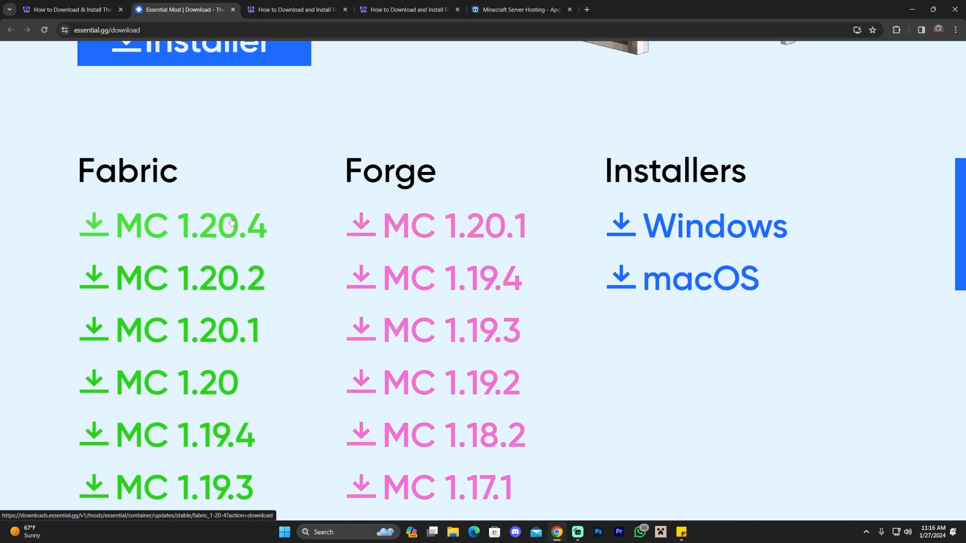
mouse_move(247, 204)
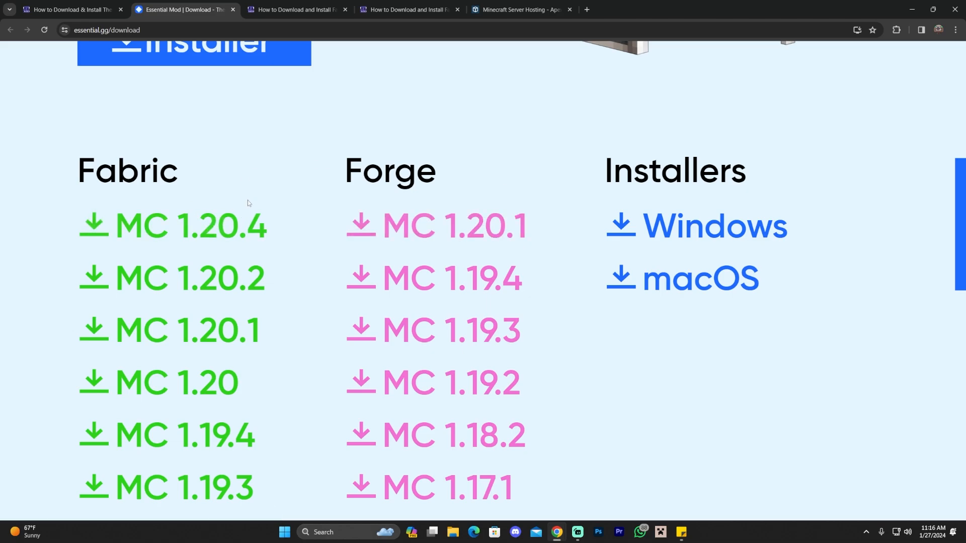
mouse_move(226, 233)
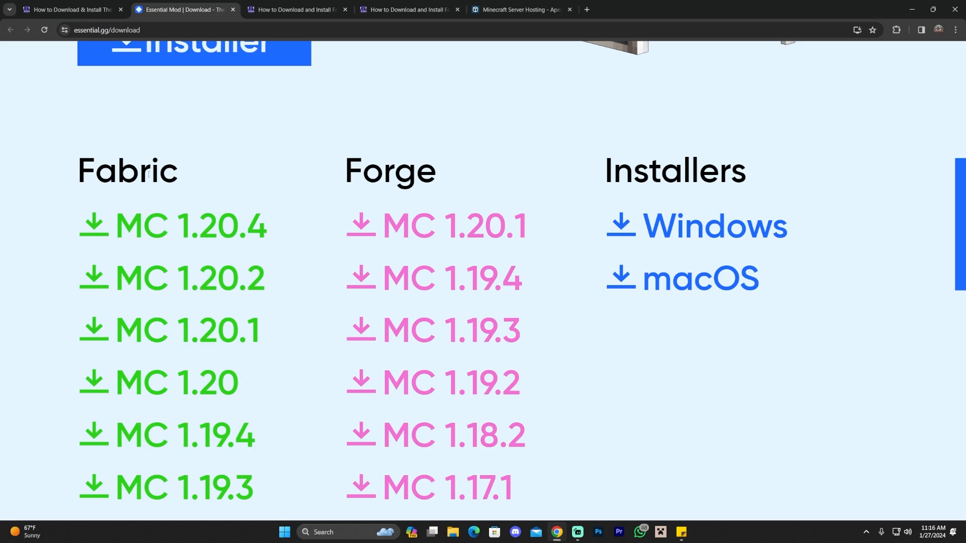
double_click(388, 171)
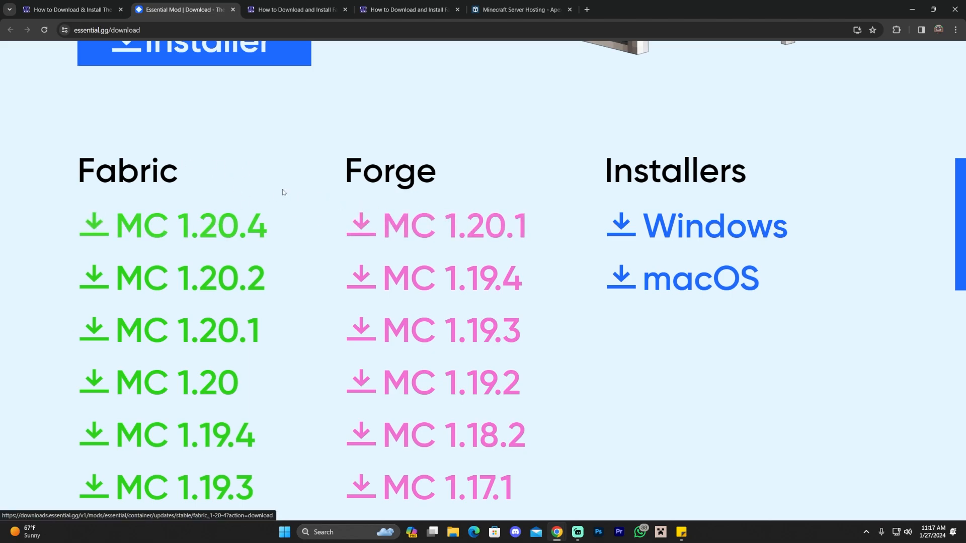
mouse_move(218, 178)
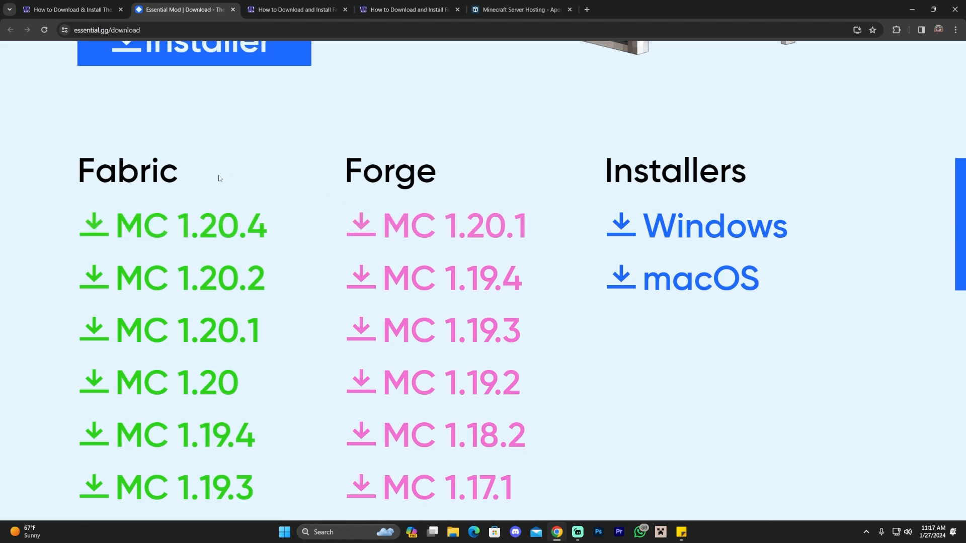
mouse_move(347, 206)
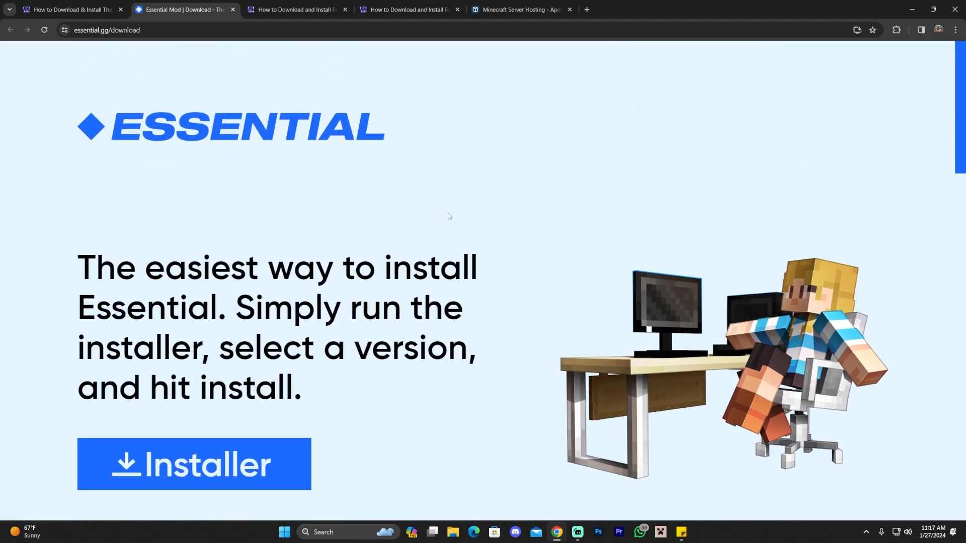
mouse_move(365, 219)
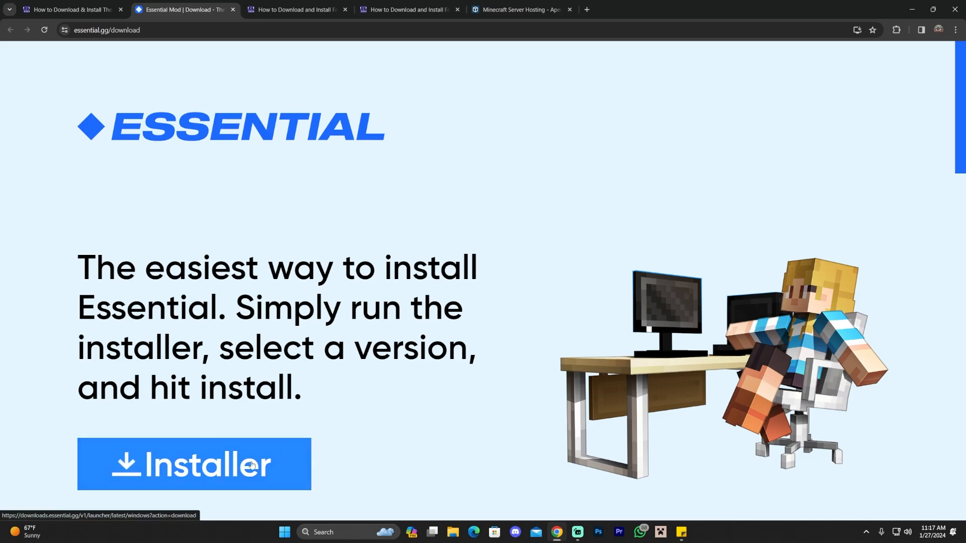
scroll("down", 3)
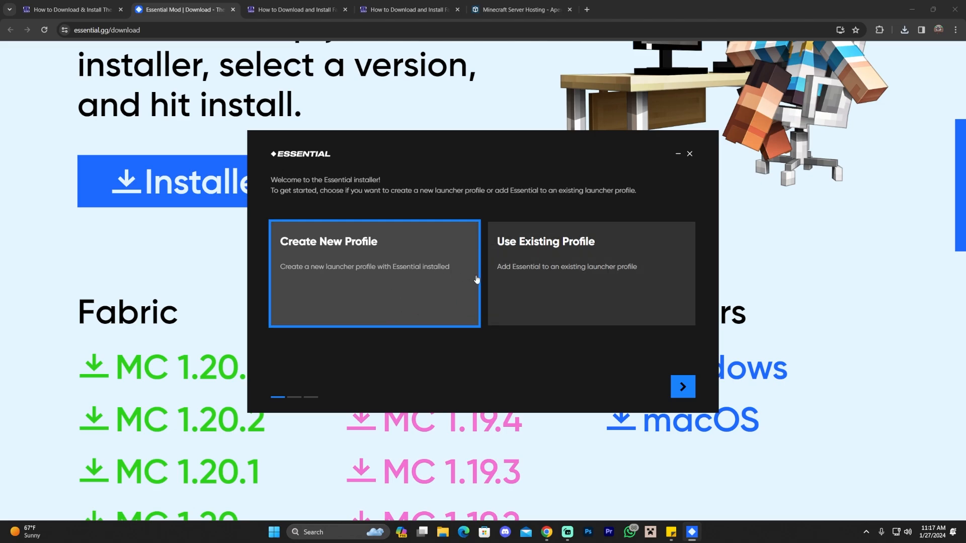
Create a new Minecraft Launcher profile for 1.20.4 Fabric with Essential, then close the success window.
left_click(681, 387)
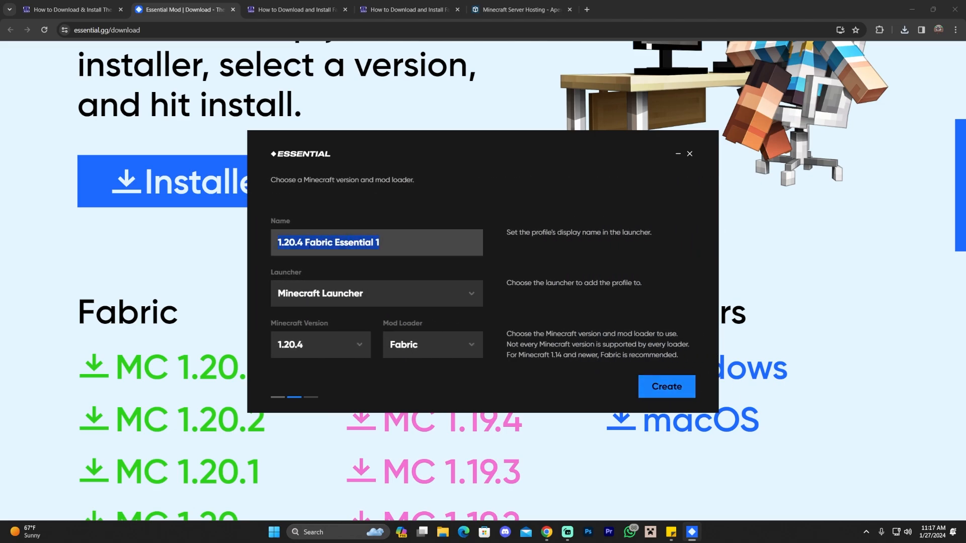
left_click(665, 387)
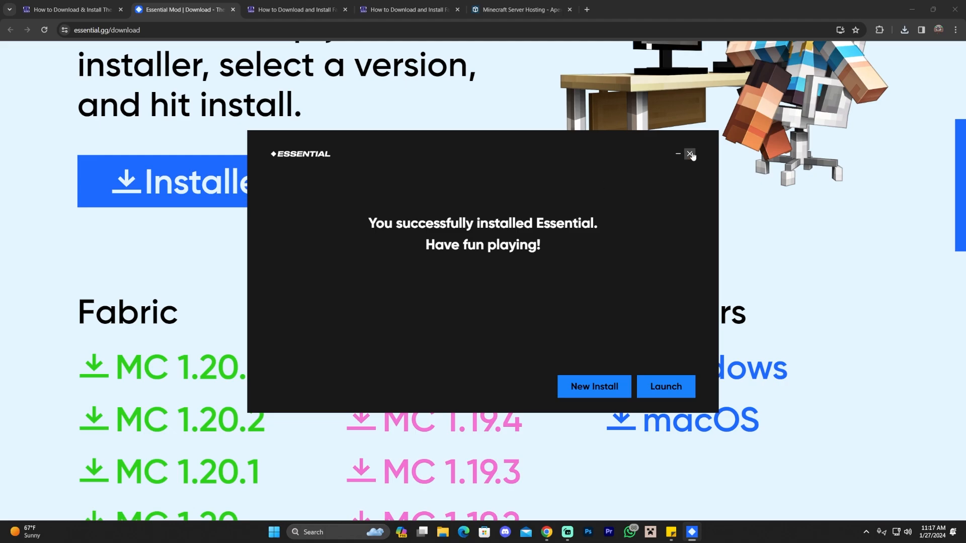
left_click(688, 154)
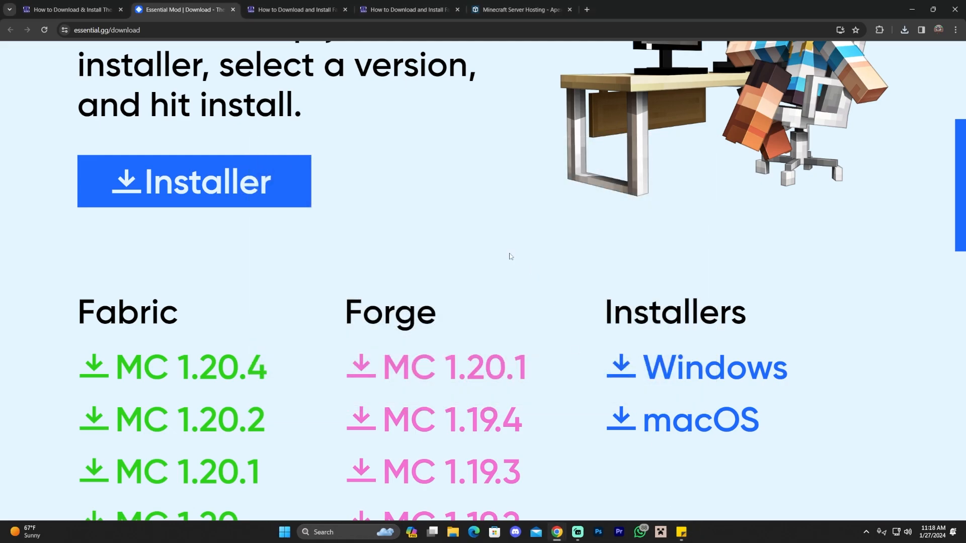
Save the Essential MC 1.20.4 Fabric jar from the Fabric list, then restore down the browser.
scroll("up", 3)
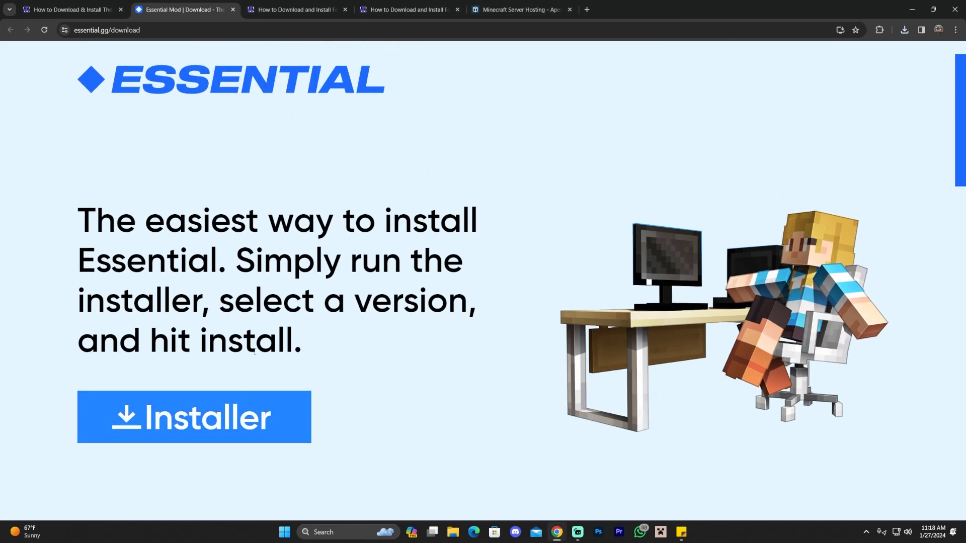
scroll("down", 3)
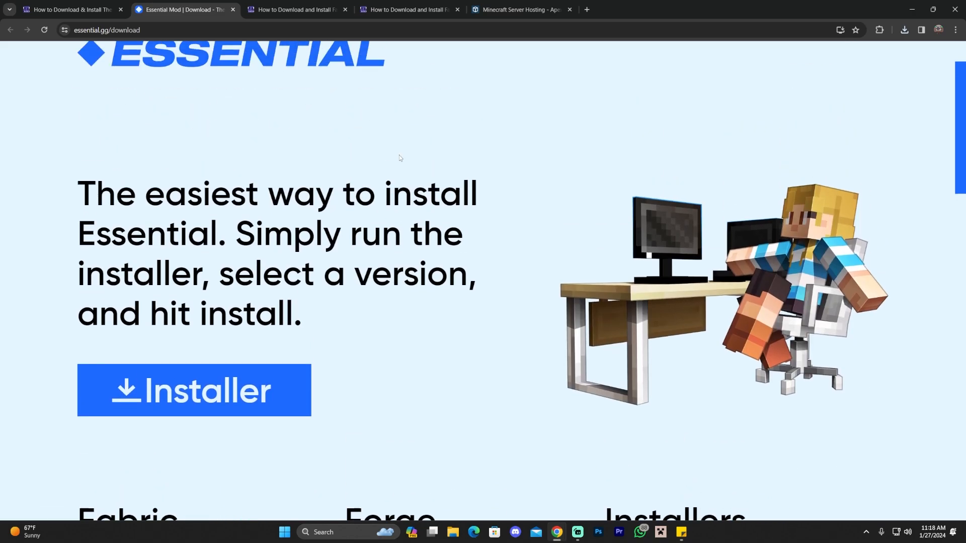
scroll("down", 3)
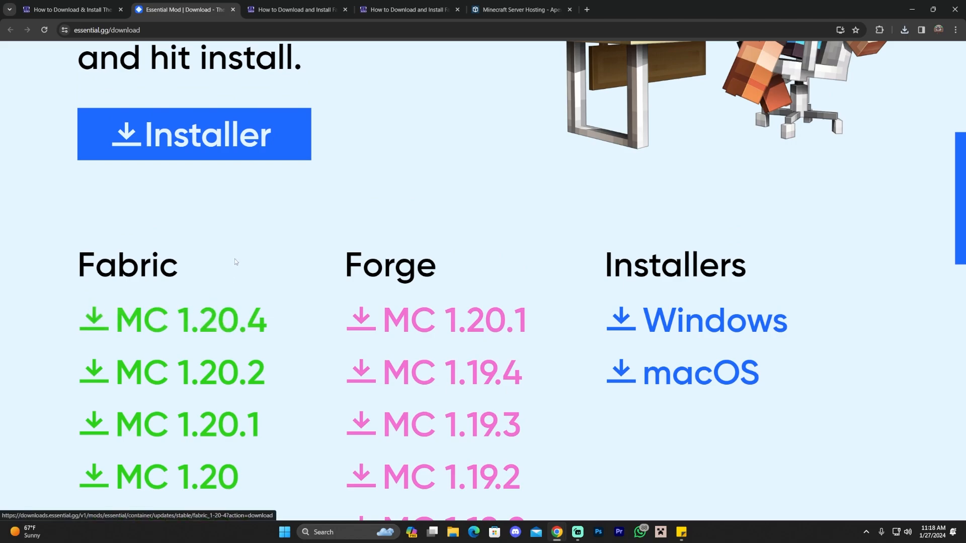
scroll("down", 3)
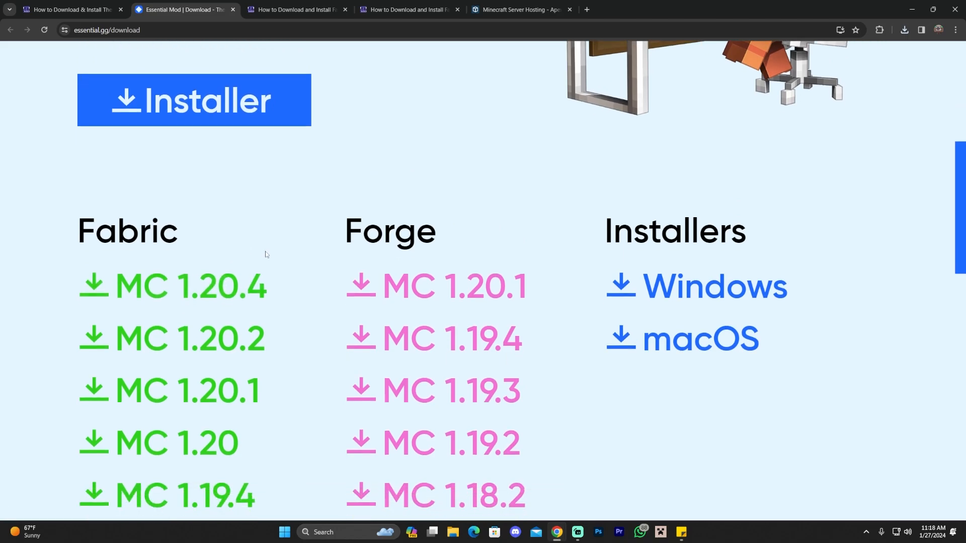
scroll("up", 3)
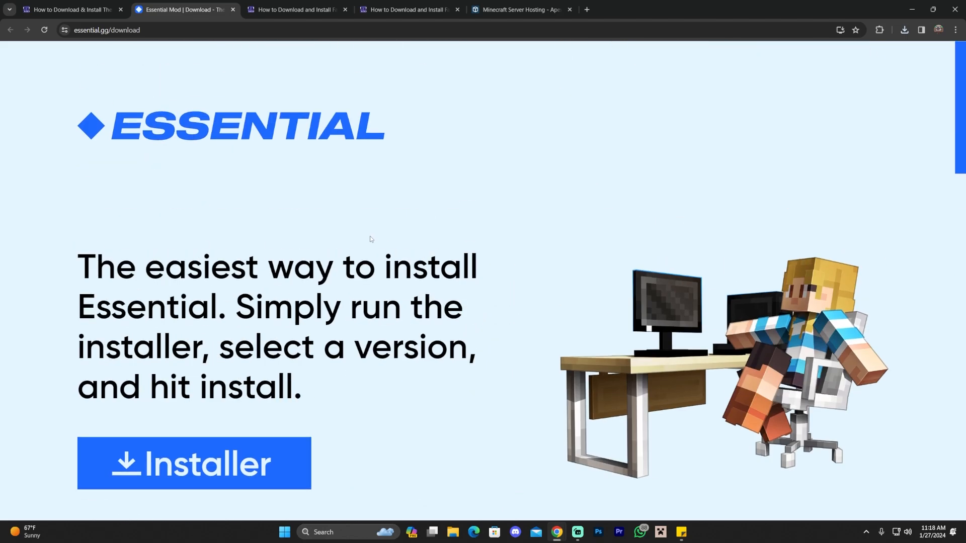
scroll("down", 3)
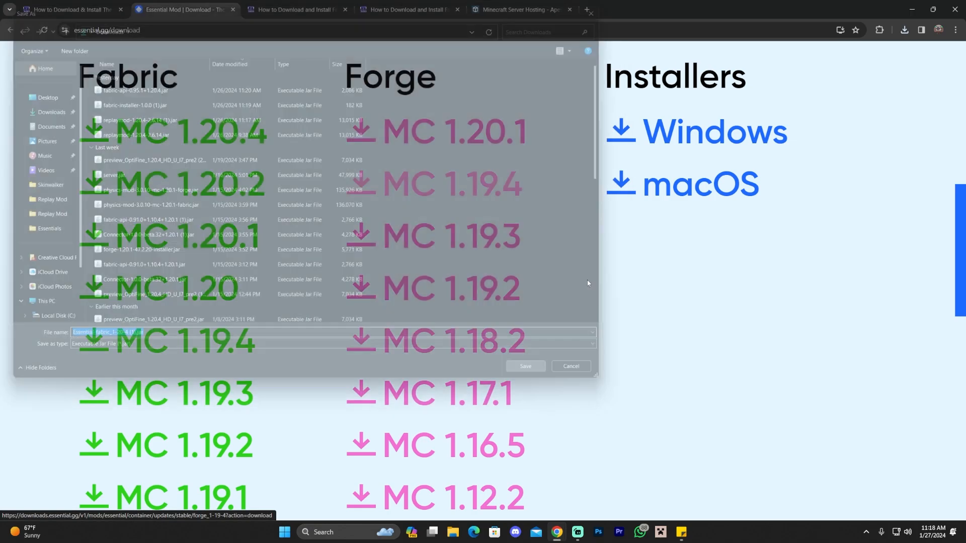
left_click(525, 366)
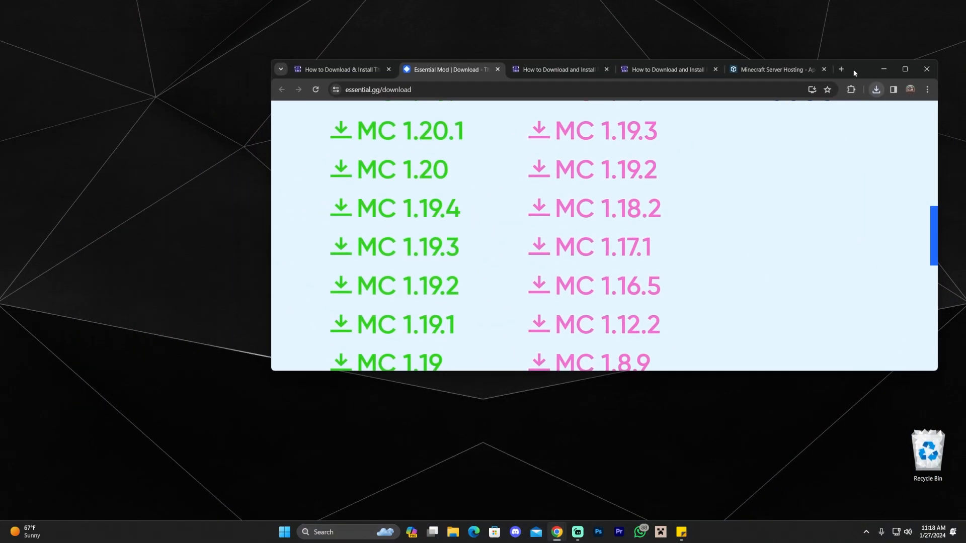
left_click(876, 89)
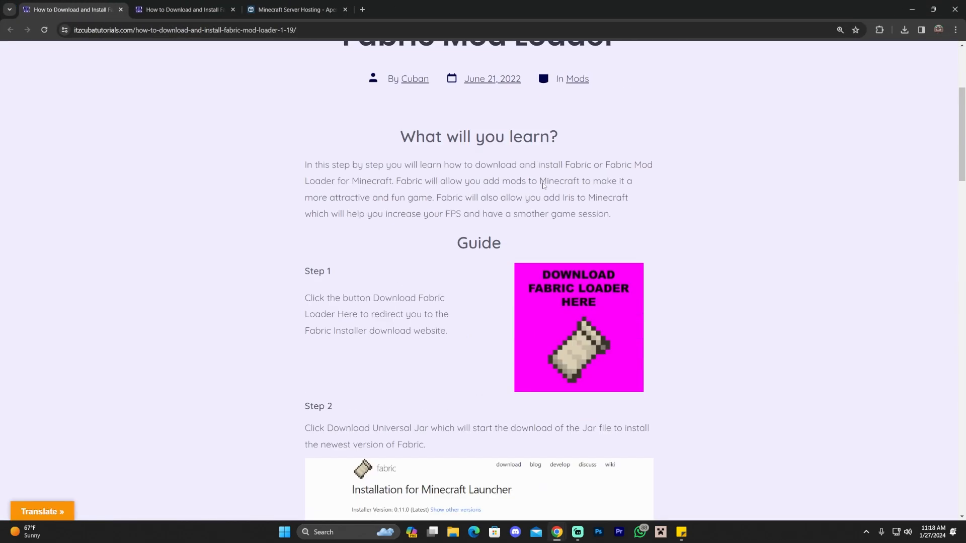
Download the universal Fabric installer jar from fabricmc.net and close the Fabric tab.
scroll("down", 3)
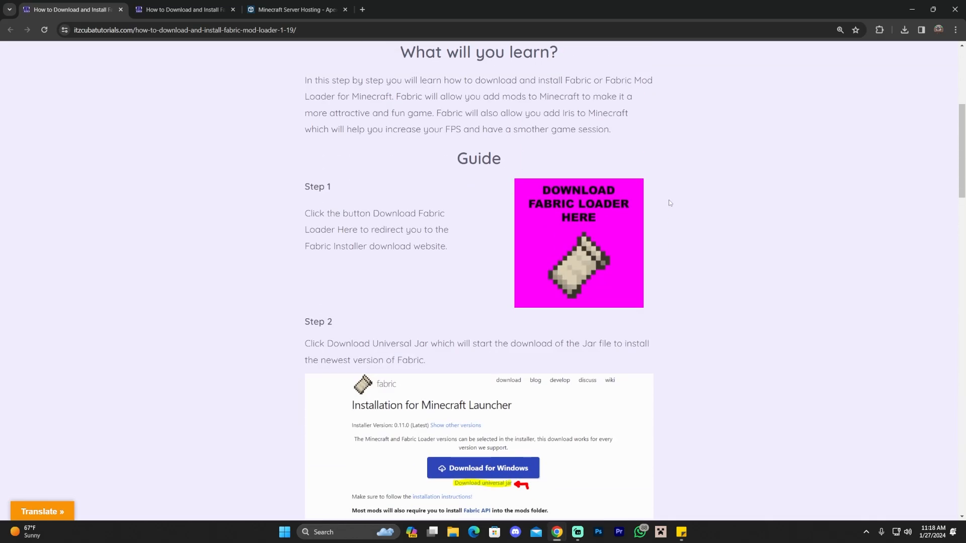
scroll("up", 3)
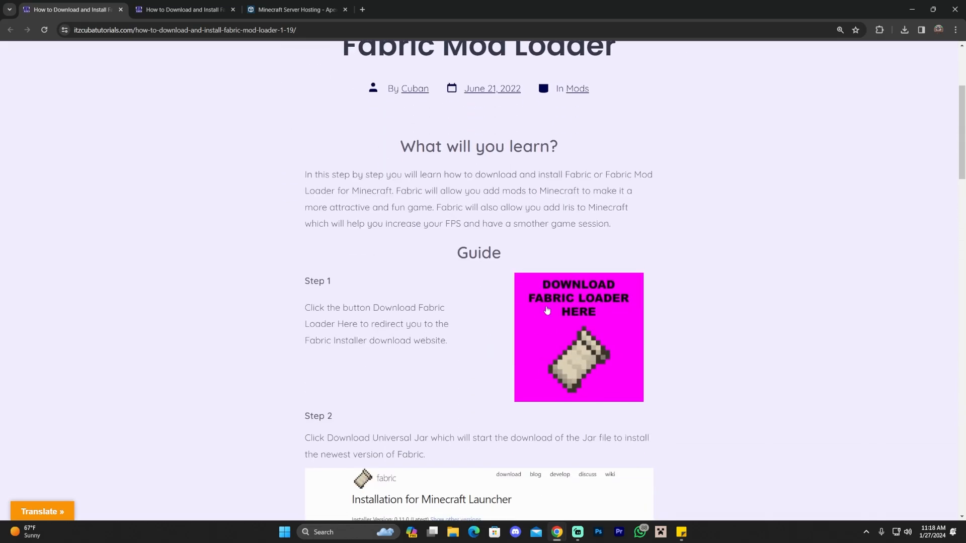
mouse_move(583, 316)
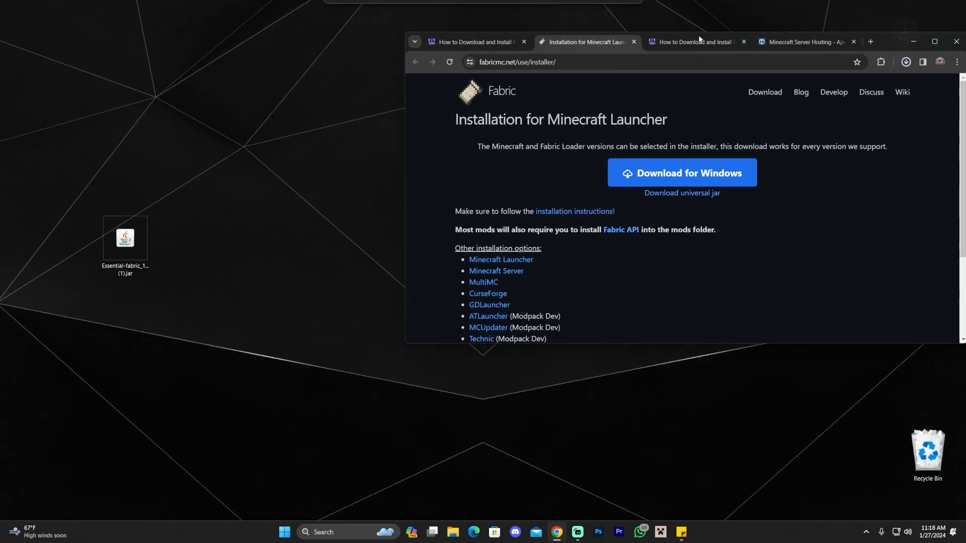
left_click(681, 172)
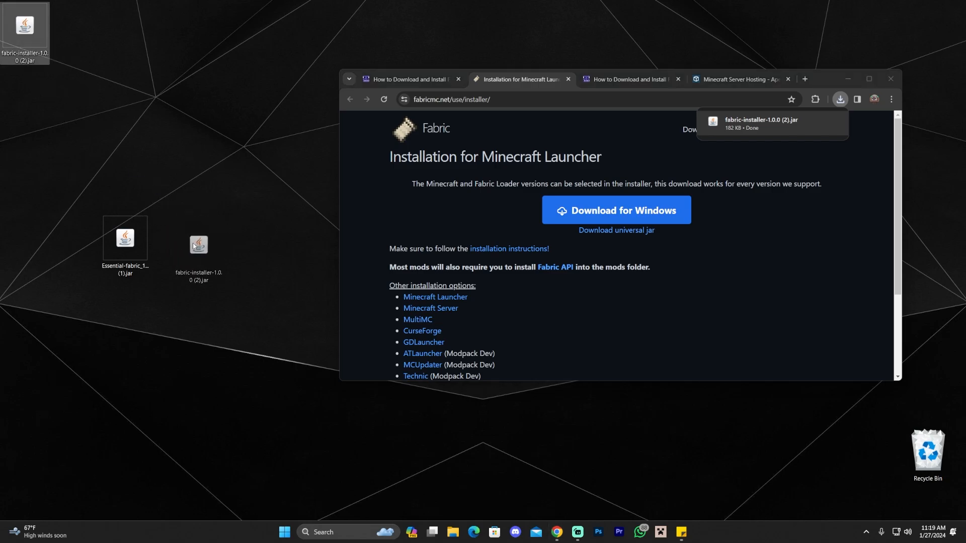
left_click(868, 79)
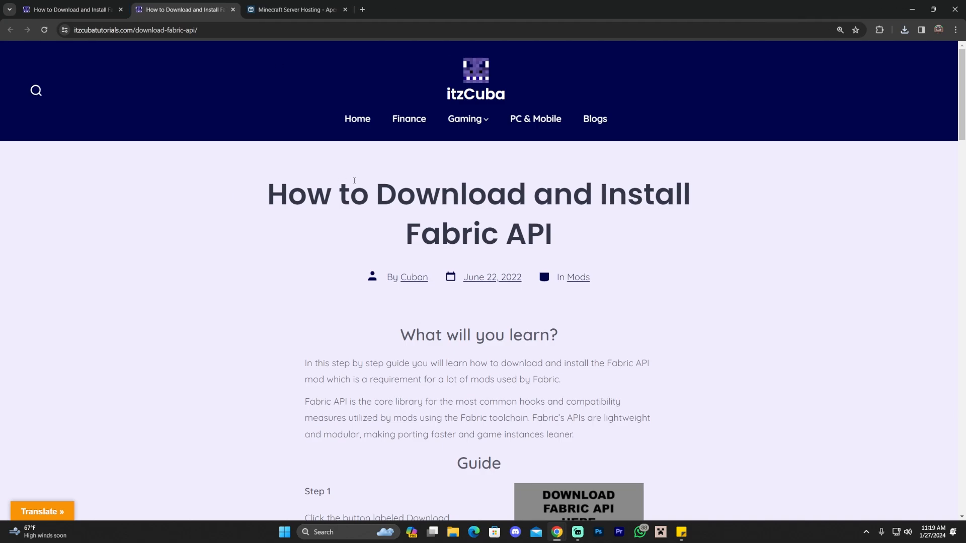
Scroll the Fabric API guide down to its Step 1 download instructions.
scroll("down", 3)
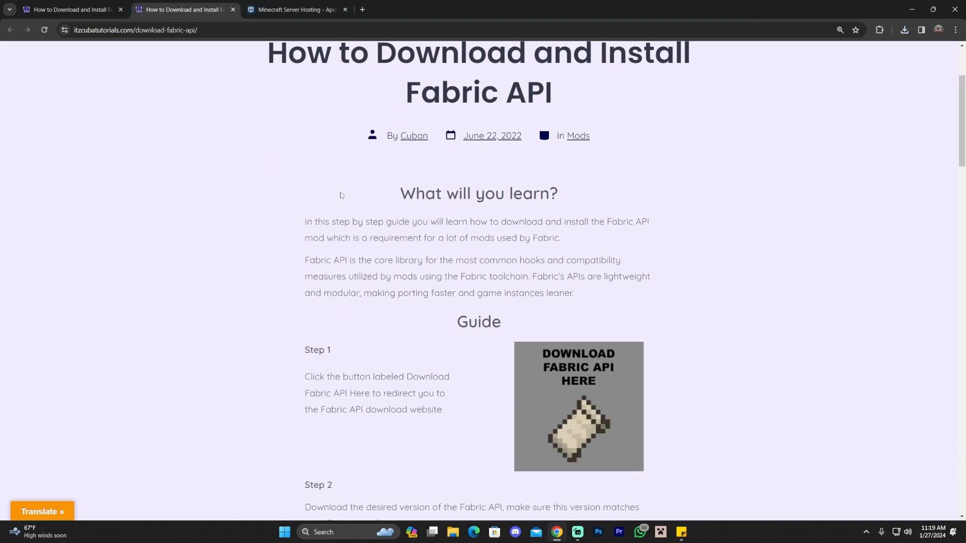
mouse_move(341, 207)
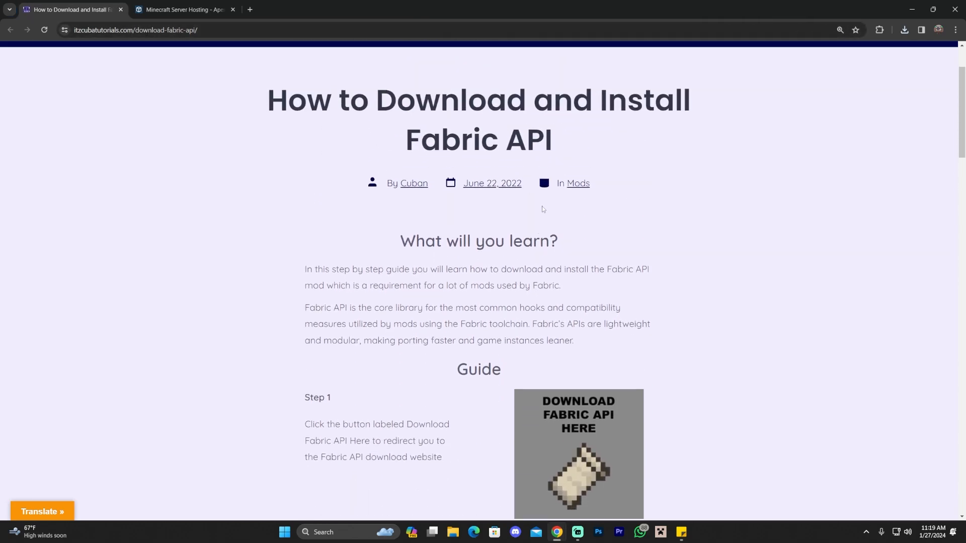
scroll("down", 3)
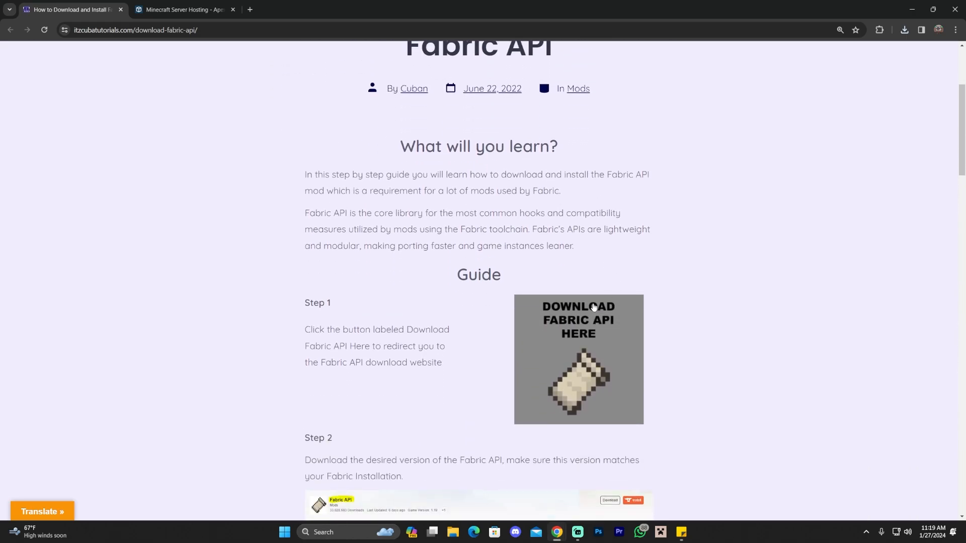
mouse_move(589, 342)
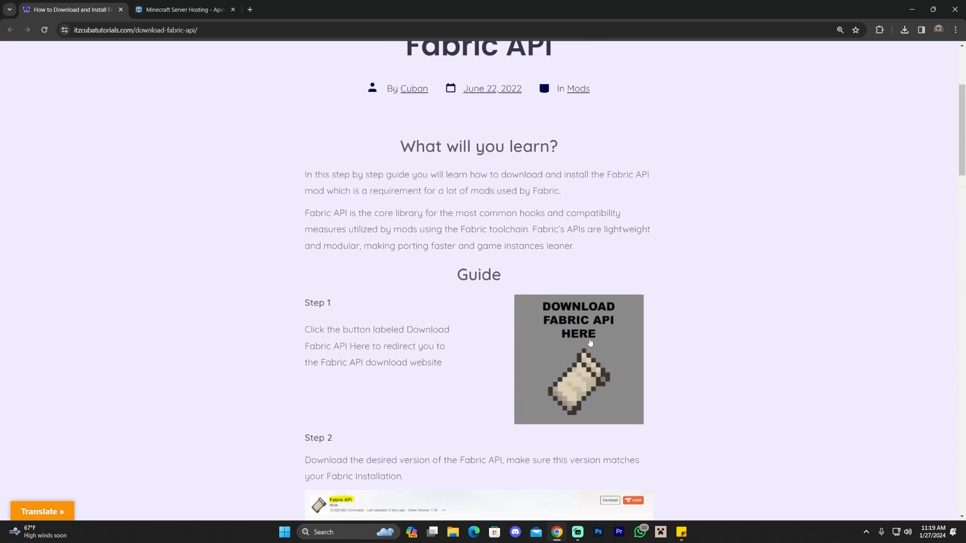
Save the [1.20.4] Fabric API 0.95.1+1.20.4 jar from CurseForge's Files tab, then minimize Chrome.
left_click(577, 359)
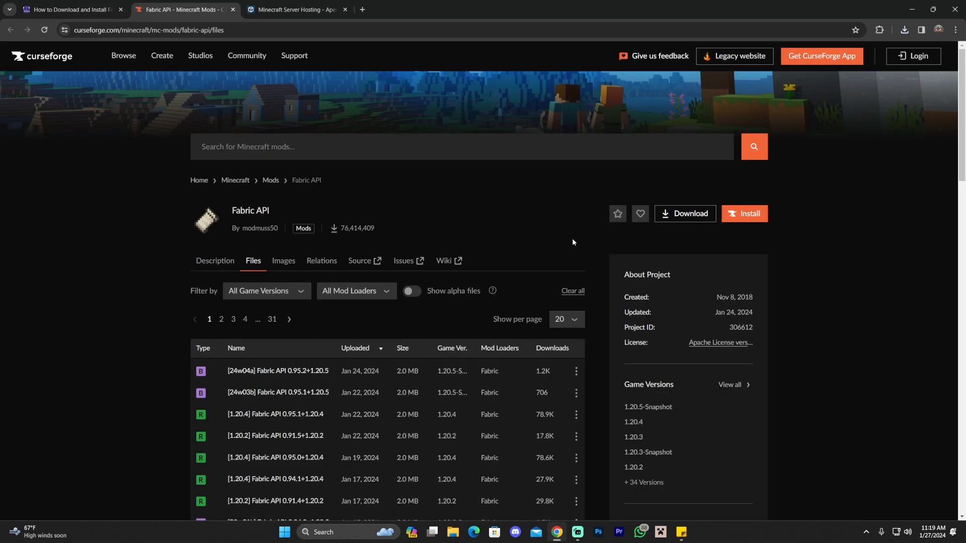
scroll("down", 3)
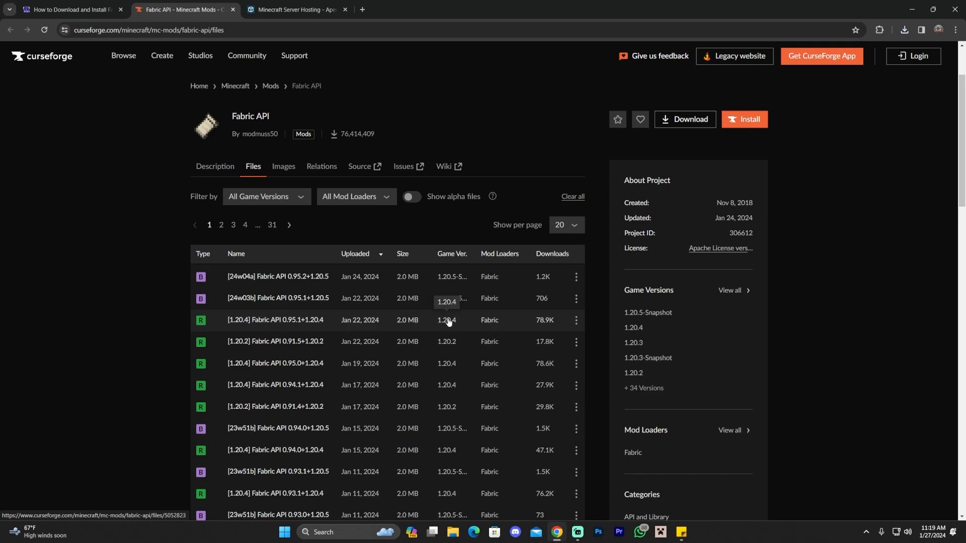
left_click(575, 320)
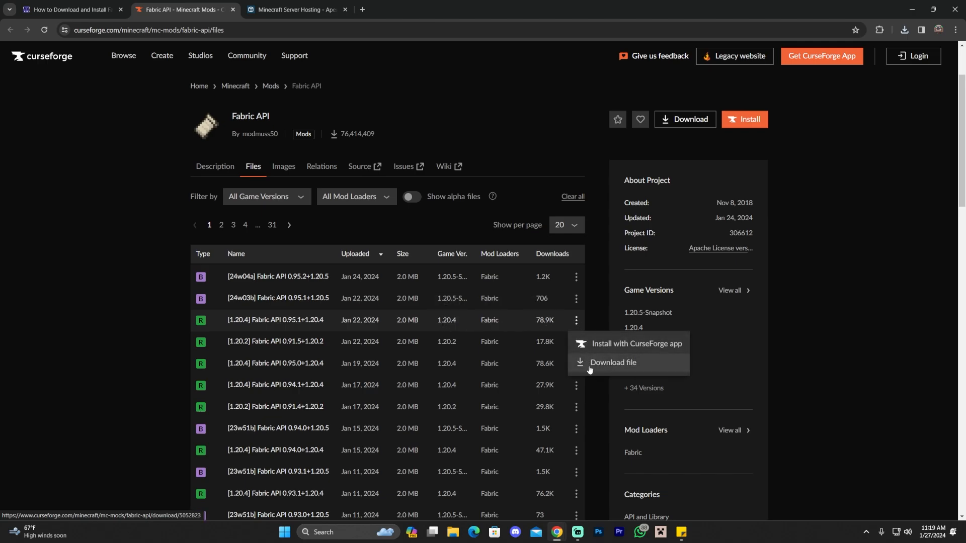
left_click(612, 364)
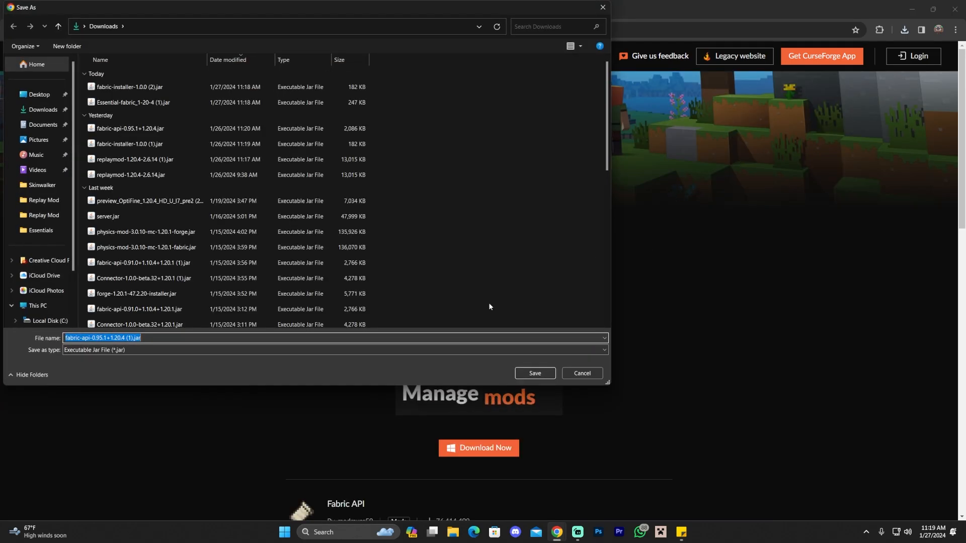
left_click(533, 372)
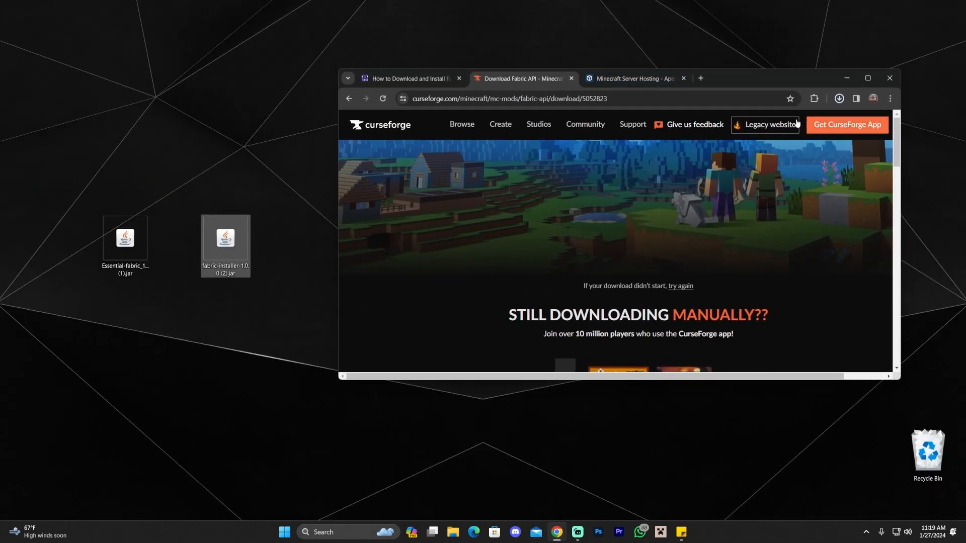
left_click(838, 98)
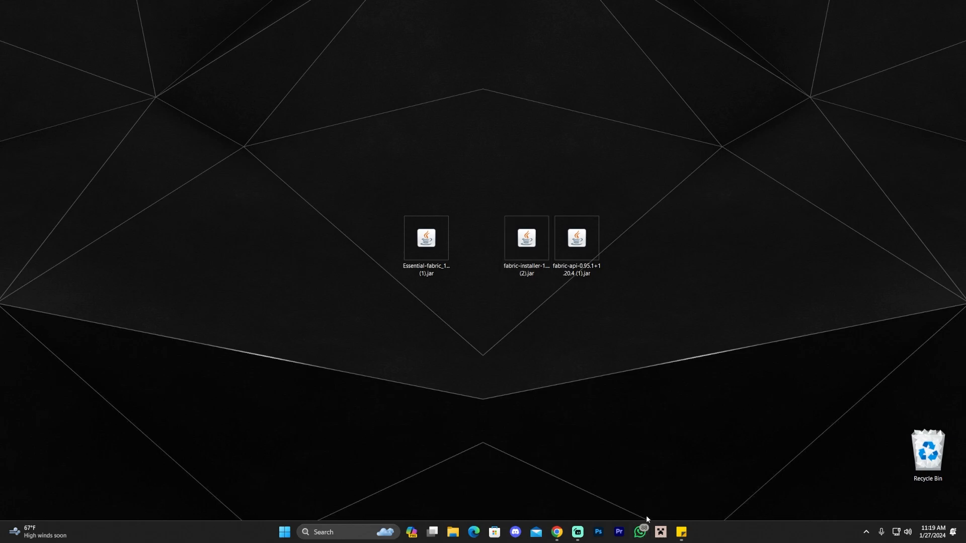
mouse_move(492, 338)
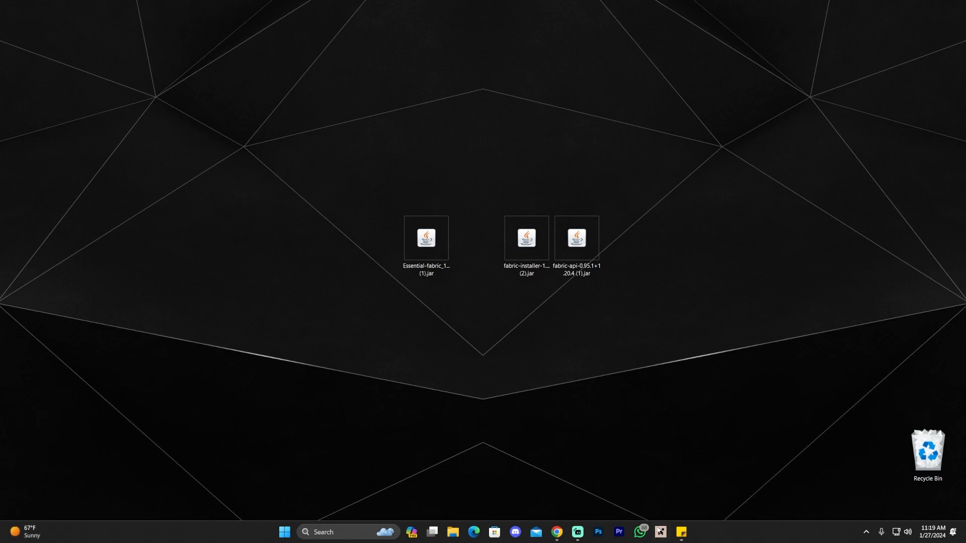
Run fabric-installer-1.0.0 (2).jar and install Fabric Loader 0.15.6 for Minecraft 1.20.4.
left_click(527, 239)
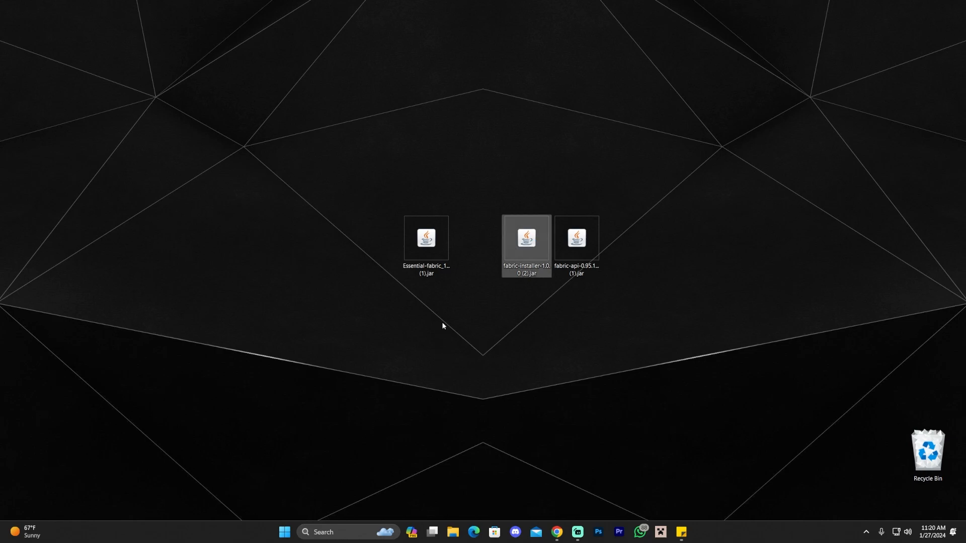
double_click(527, 239)
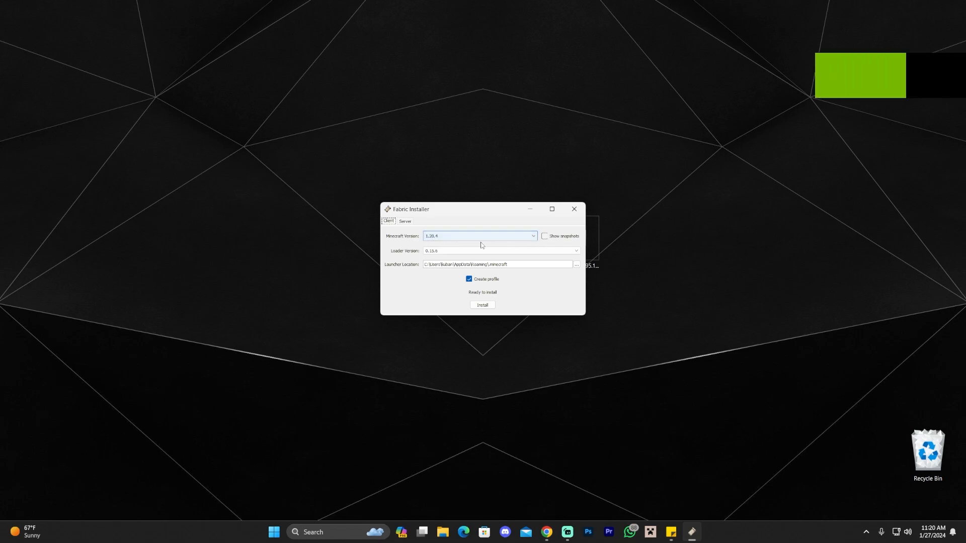
left_click(482, 305)
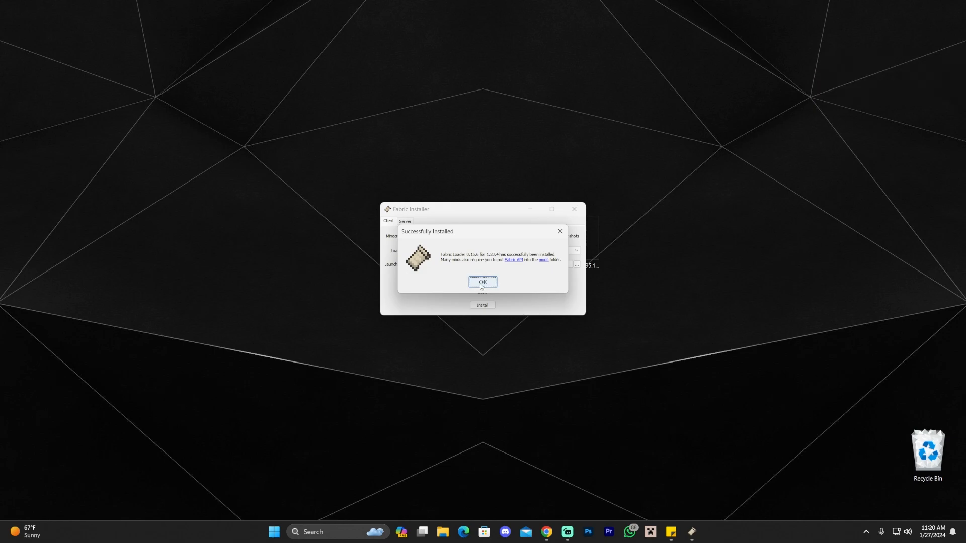
left_click(482, 282)
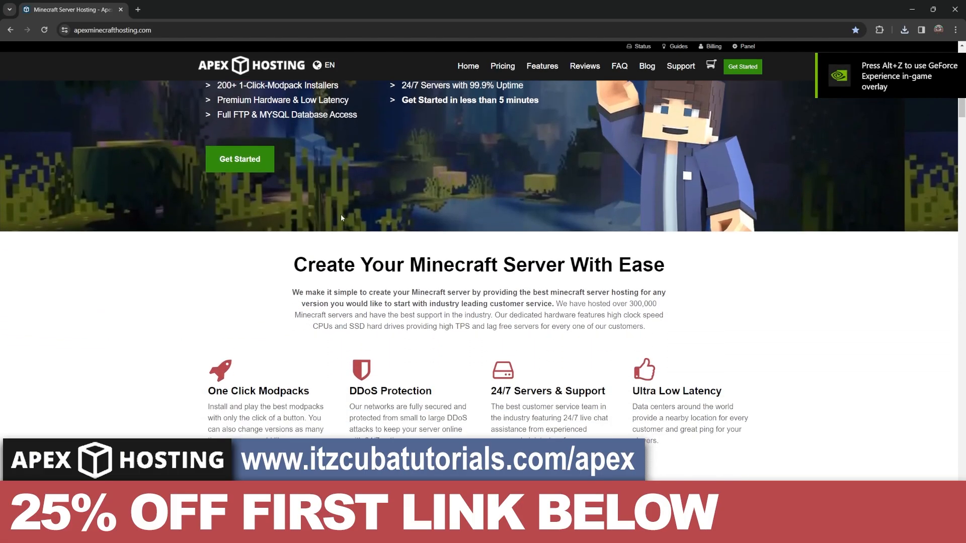
scroll("up", 3)
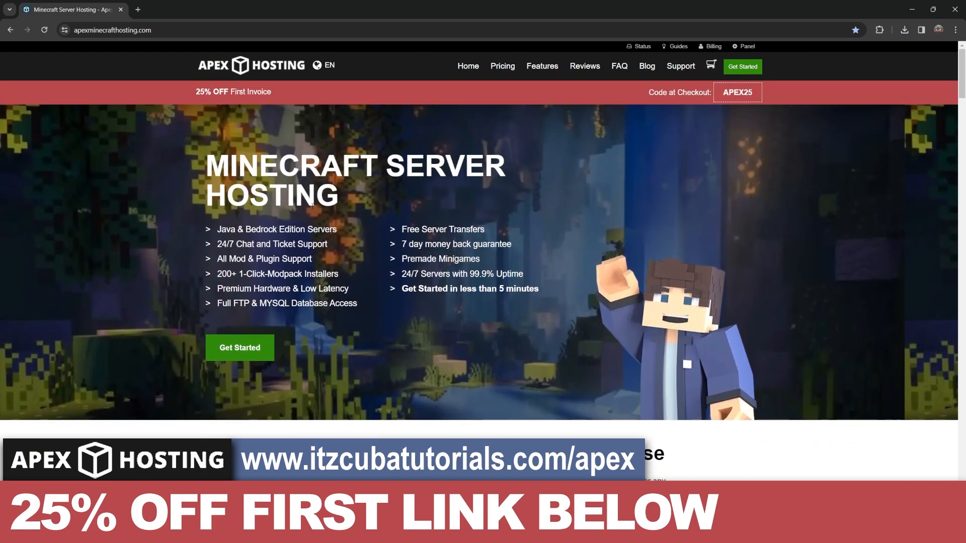
scroll("down", 3)
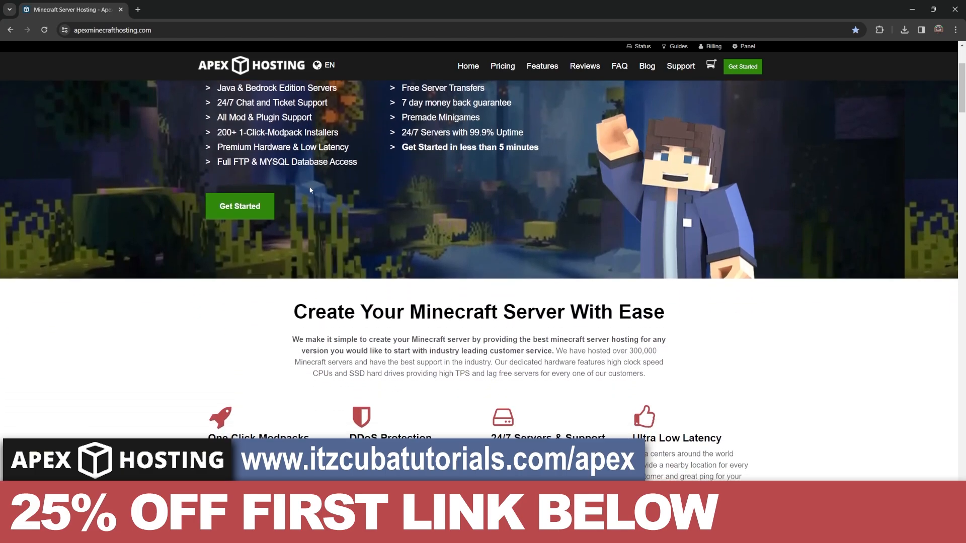
scroll("up", 3)
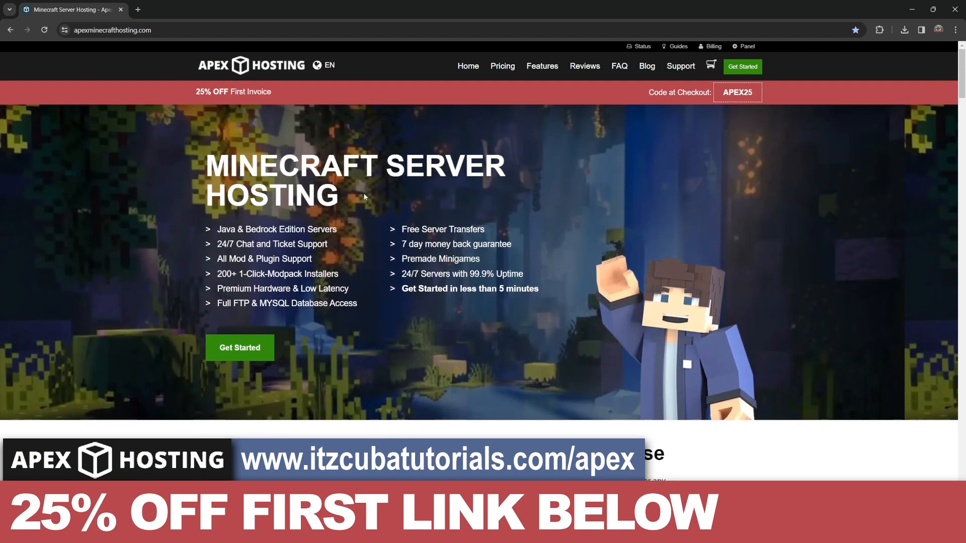
scroll("down", 3)
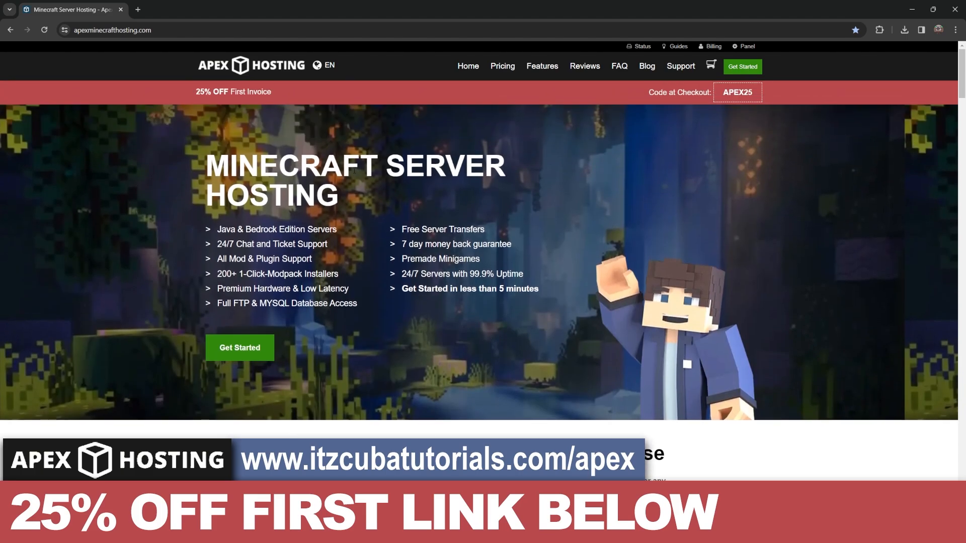
scroll("down", 3)
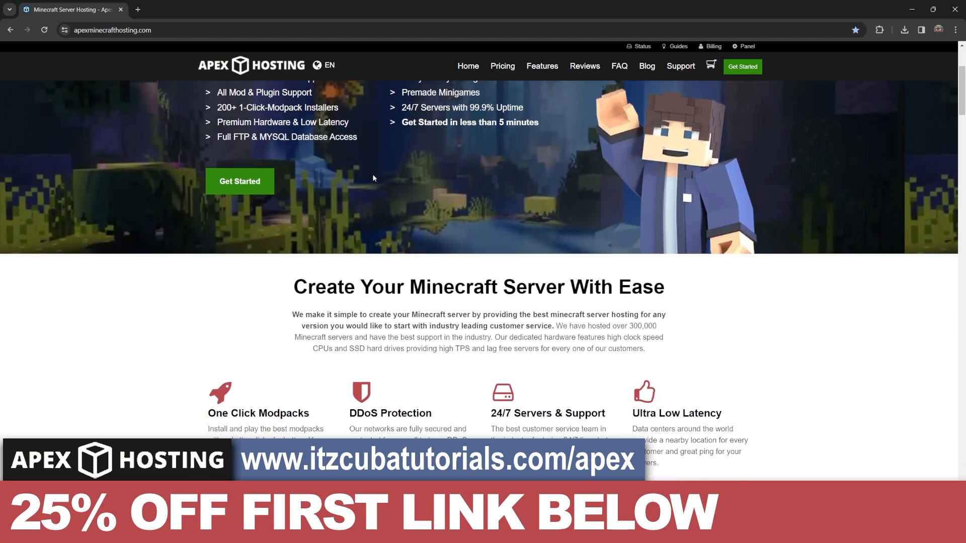
scroll("down", 3)
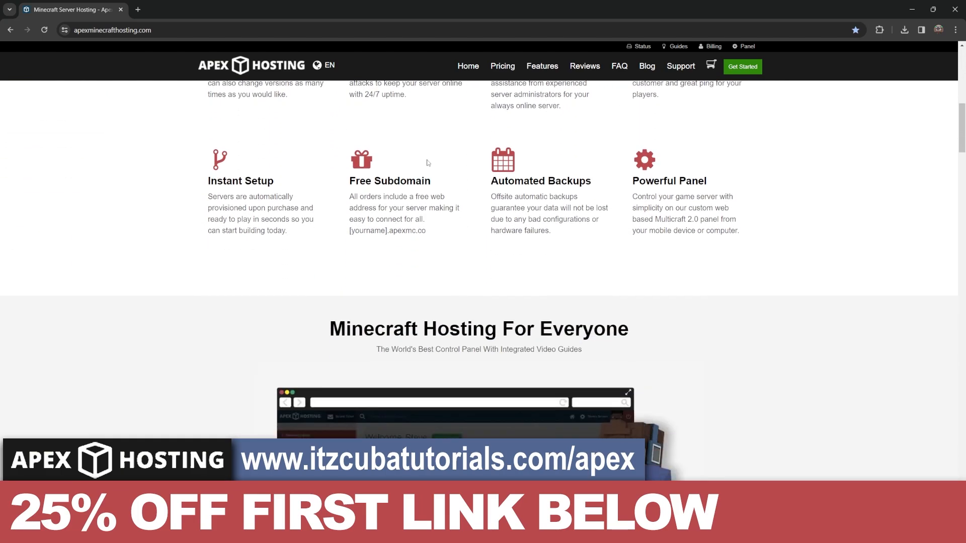
scroll("up", 3)
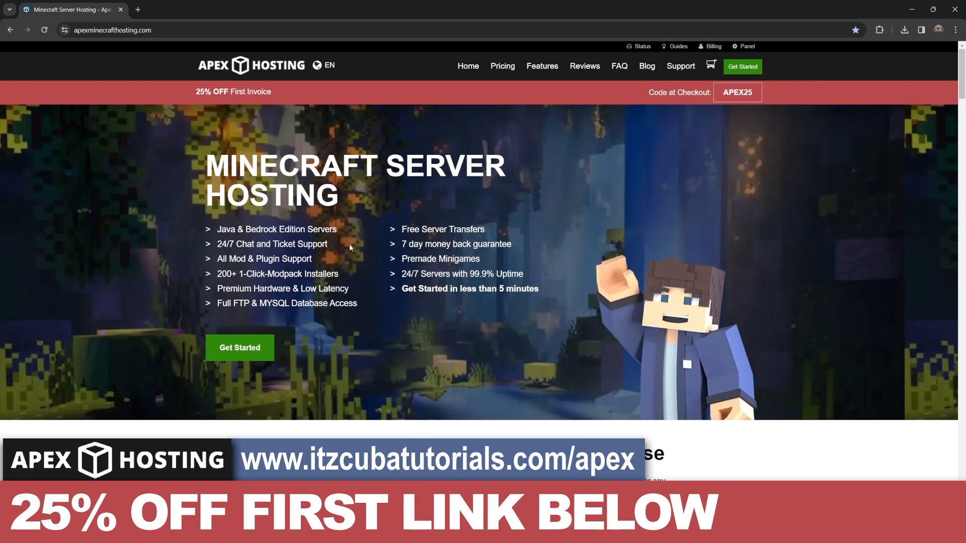
mouse_move(328, 258)
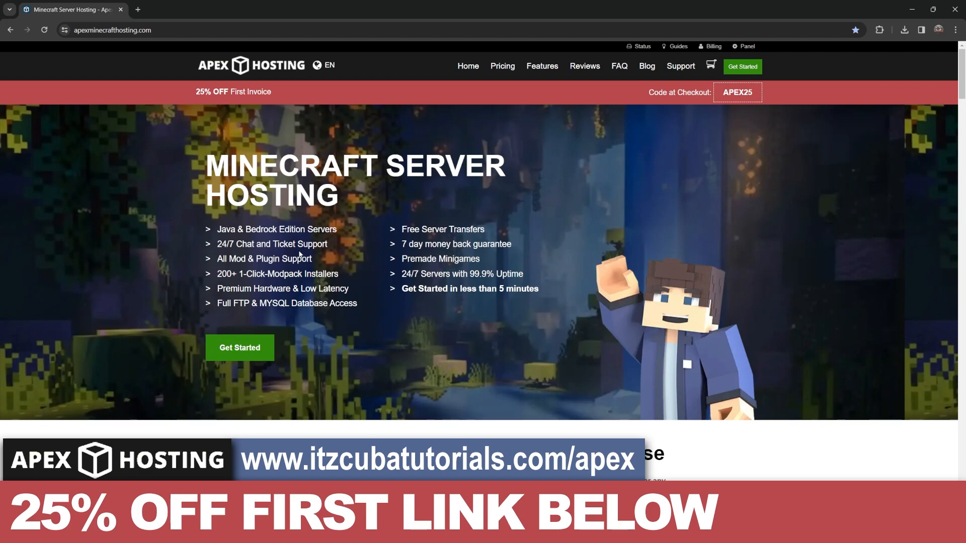
scroll("down", 3)
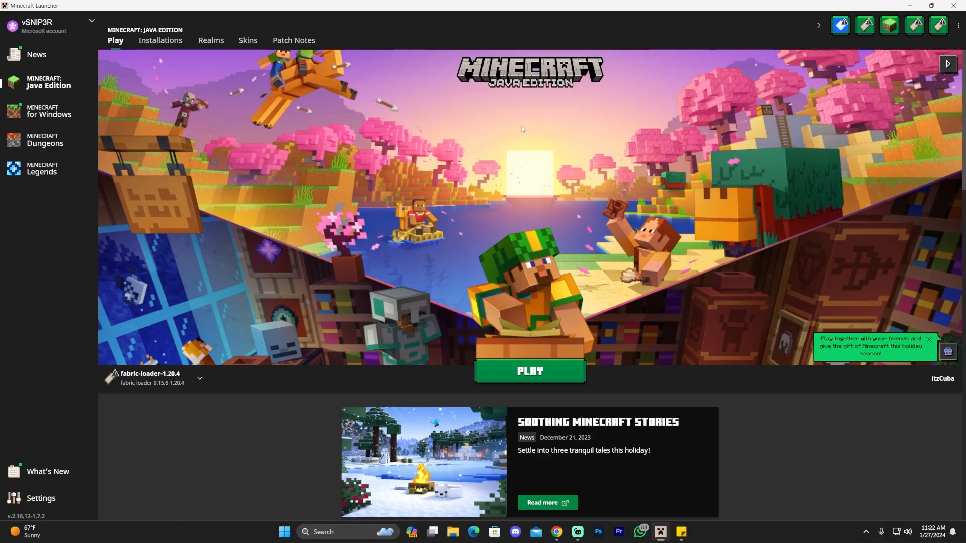
mouse_move(405, 119)
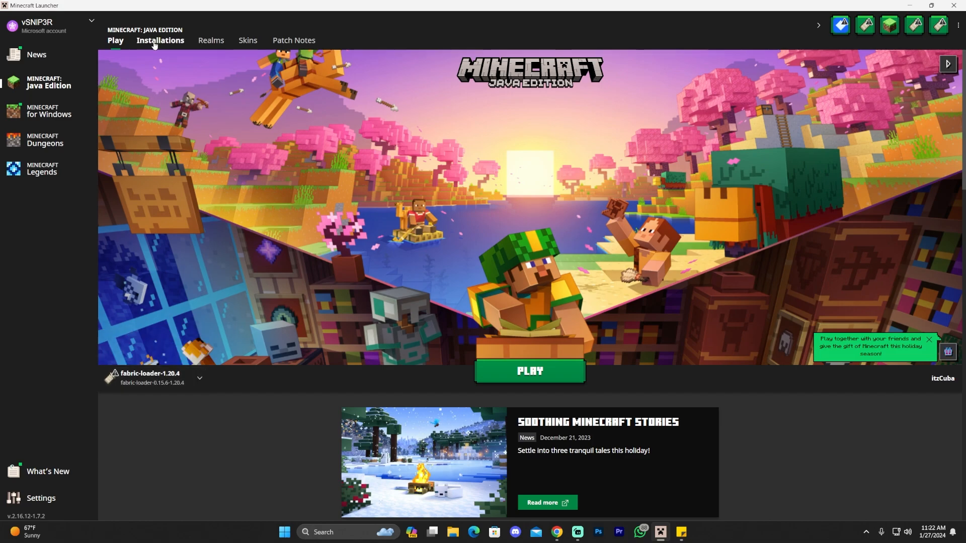
Show Modded installations and open the fabric-loader-1.20.4 installation's .minecraft game folder.
left_click(160, 40)
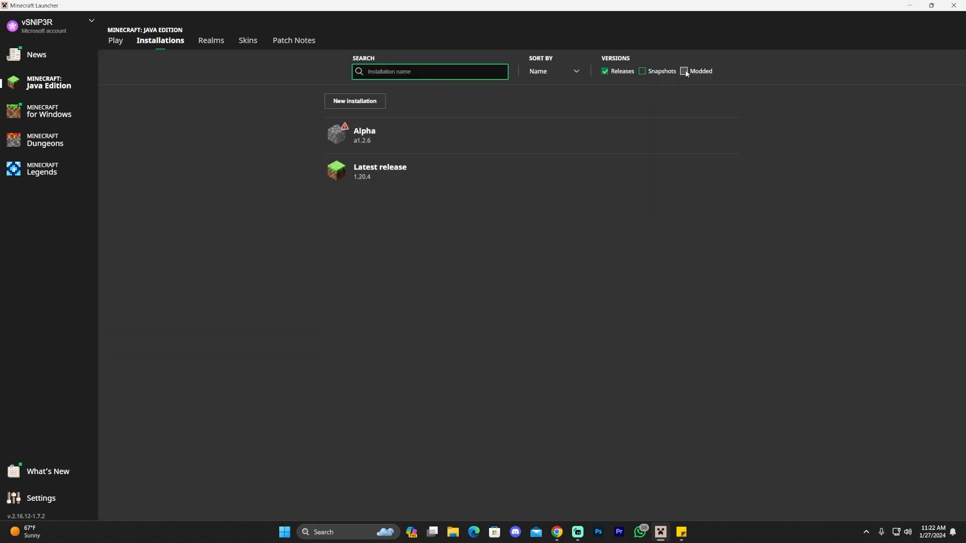
left_click(684, 70)
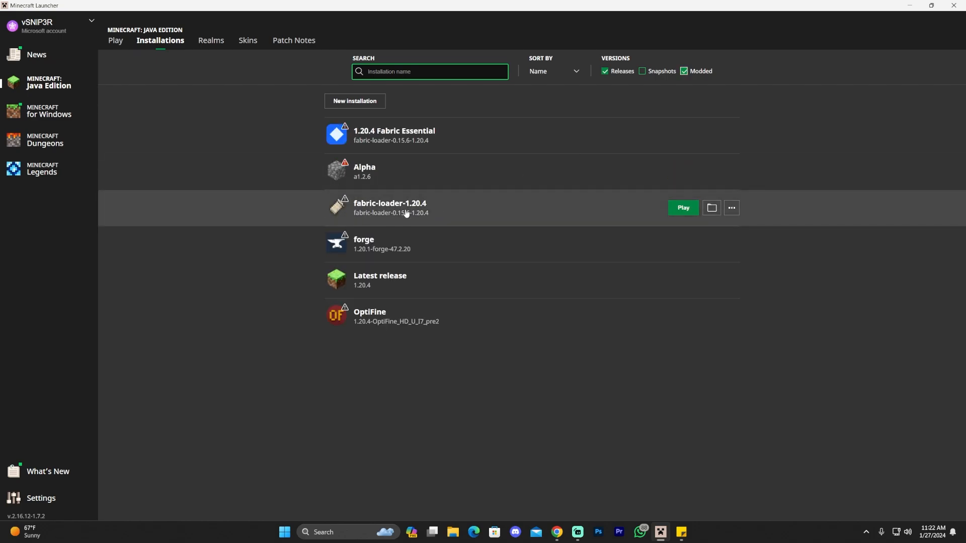
mouse_move(711, 207)
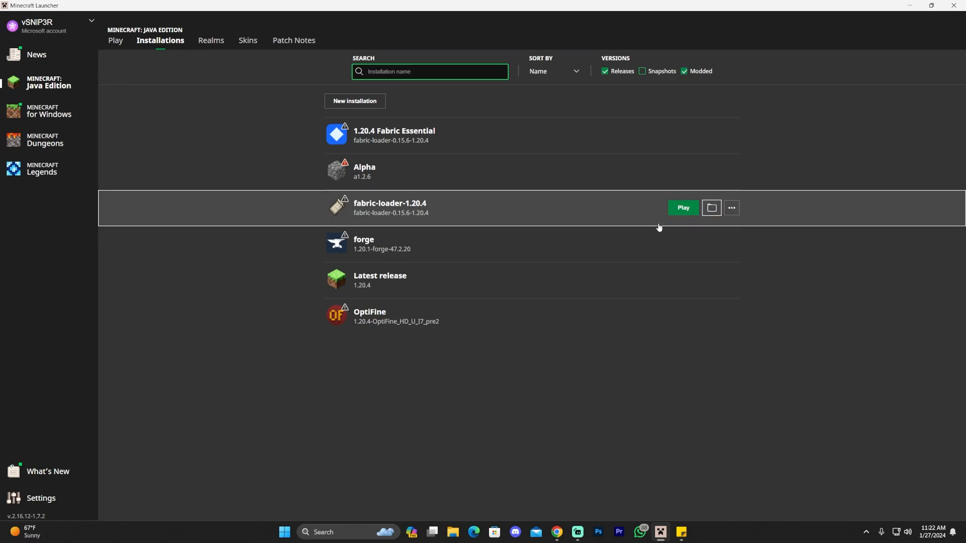
left_click(710, 208)
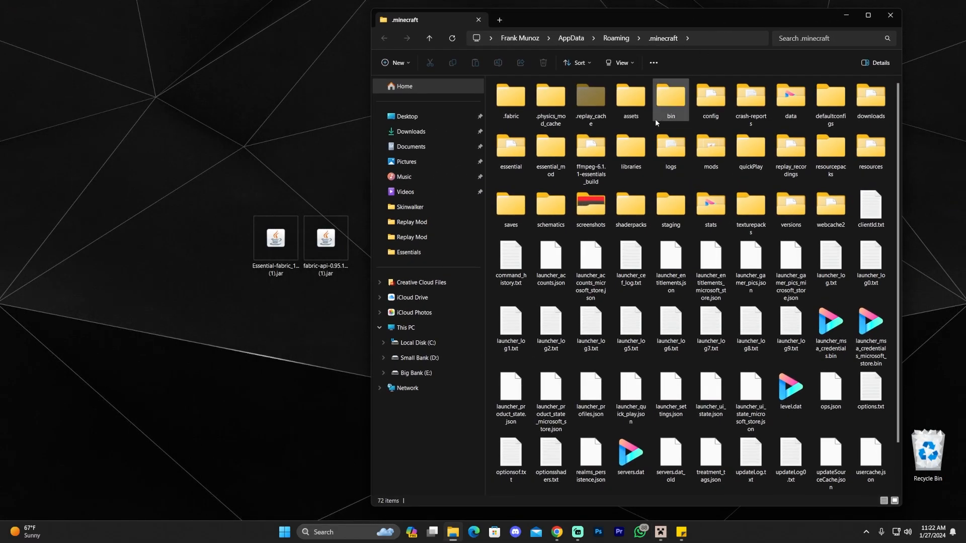
Open the mods folder inside .minecraft, listing the fabric-api, iris, replaymod and sodium jars.
left_click(709, 151)
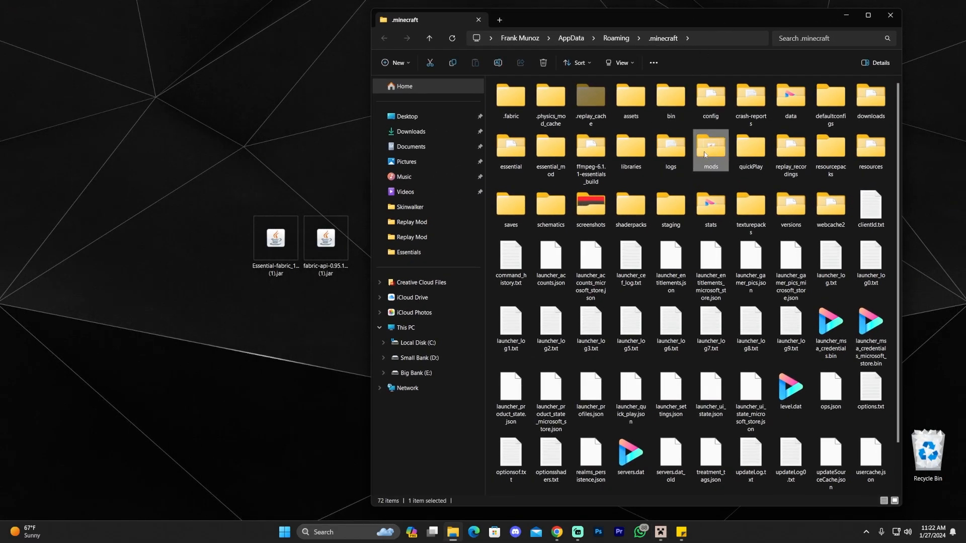
mouse_move(709, 148)
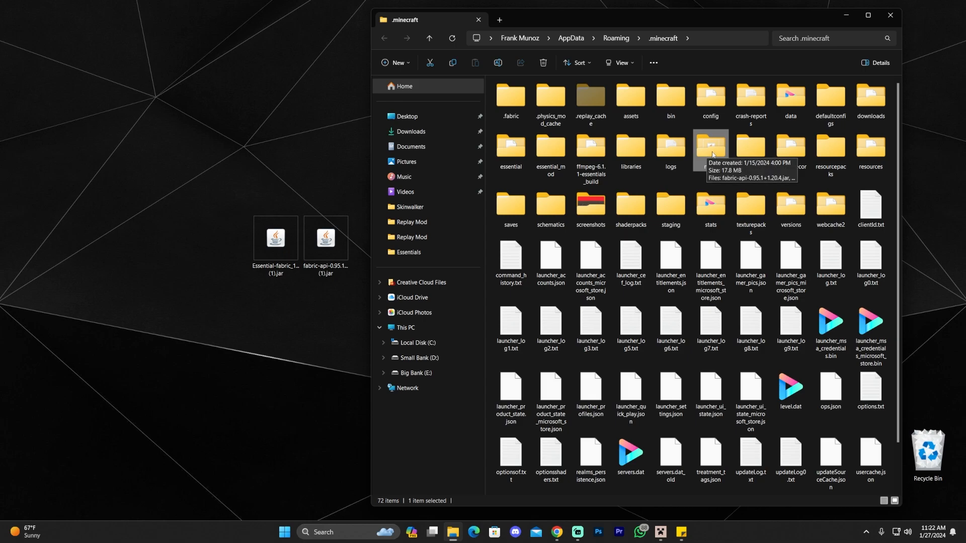
right_click(739, 142)
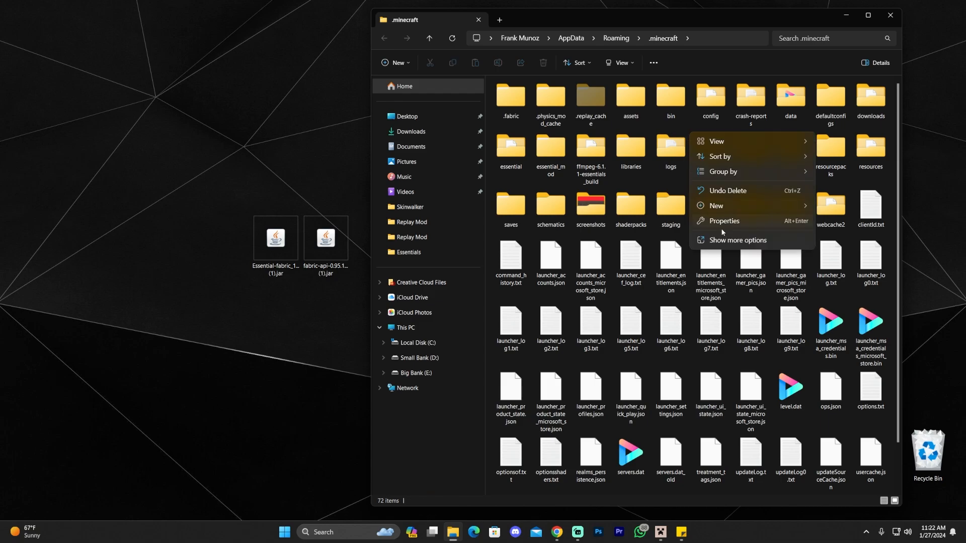
mouse_move(671, 148)
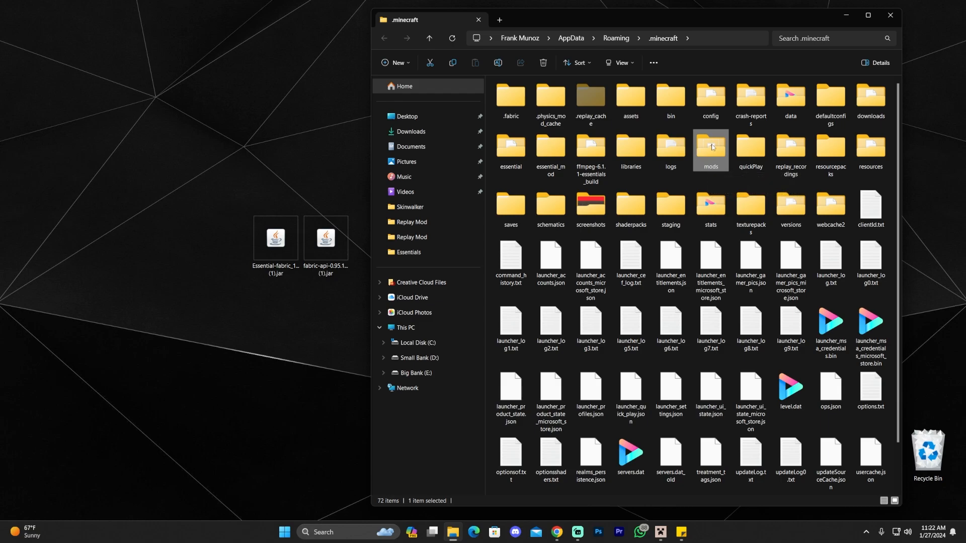
double_click(709, 150)
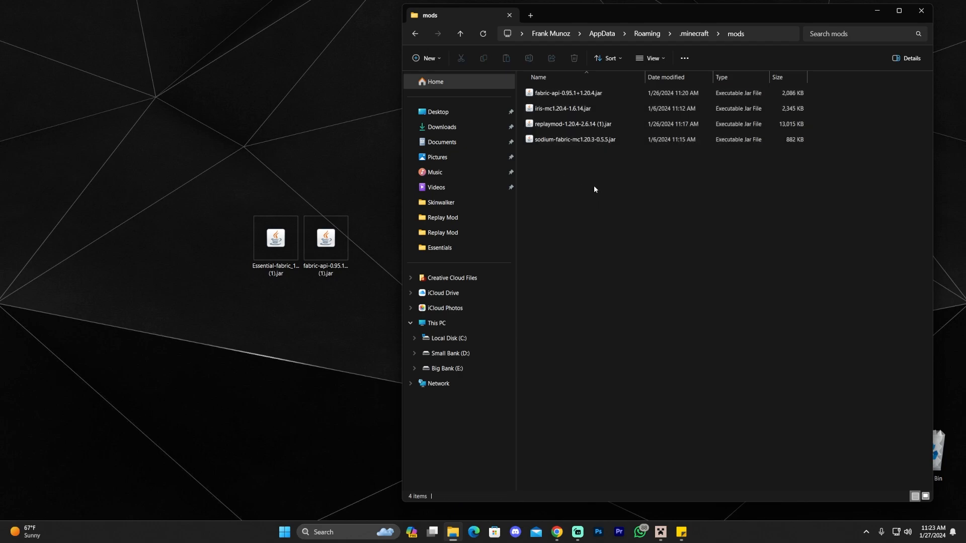
mouse_move(643, 187)
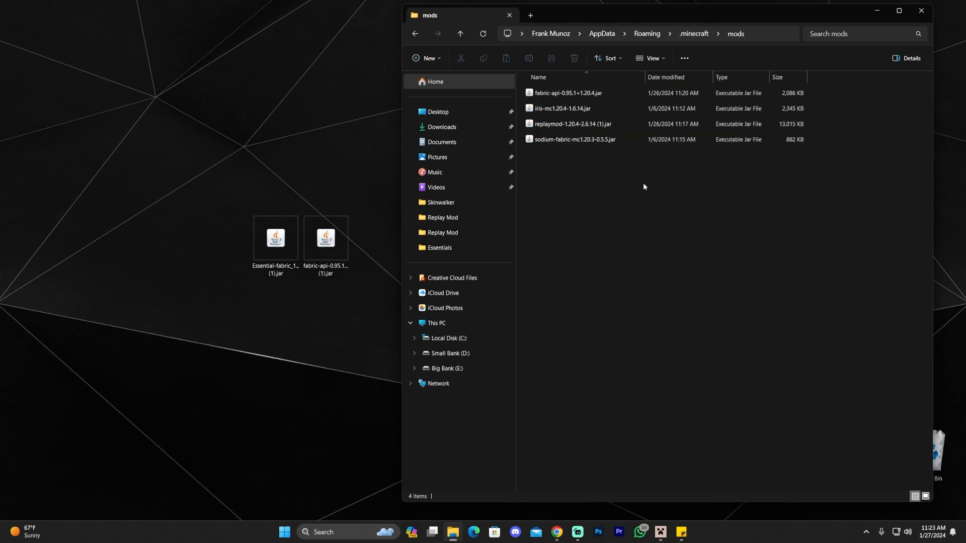
Drag Essential-fabric_1-20-4 (1).jar from the desktop into the mods folder.
left_click_drag(182, 184, 349, 278)
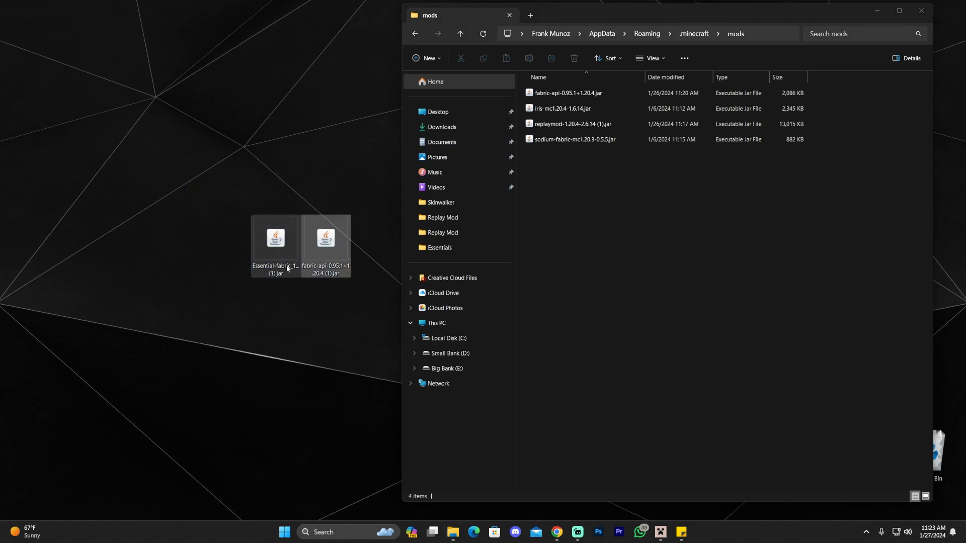
left_click(276, 244)
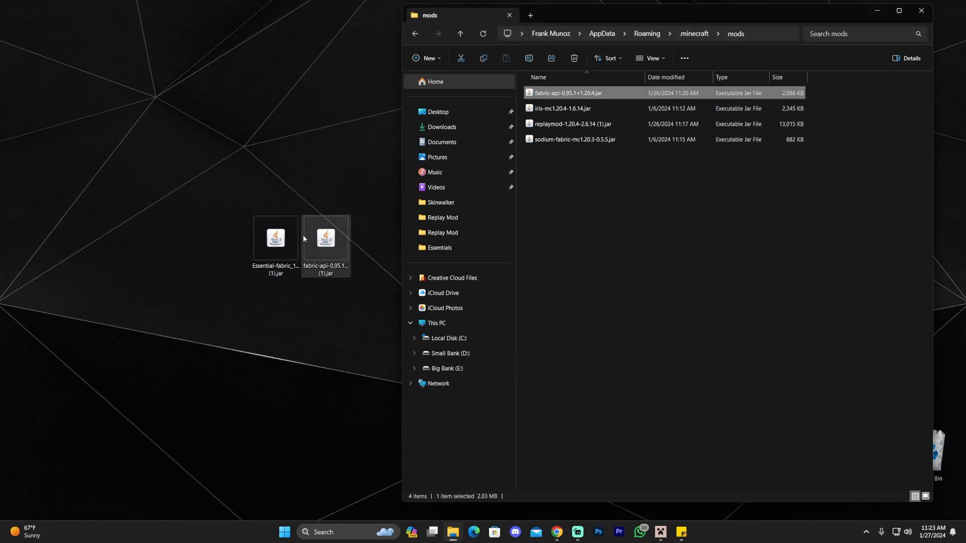
left_click_drag(276, 239, 625, 164)
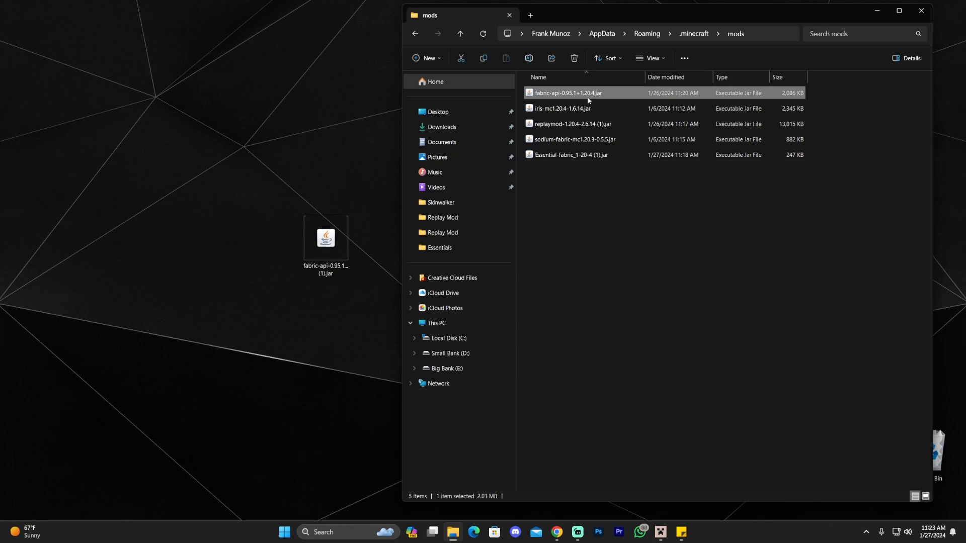
left_click(325, 239)
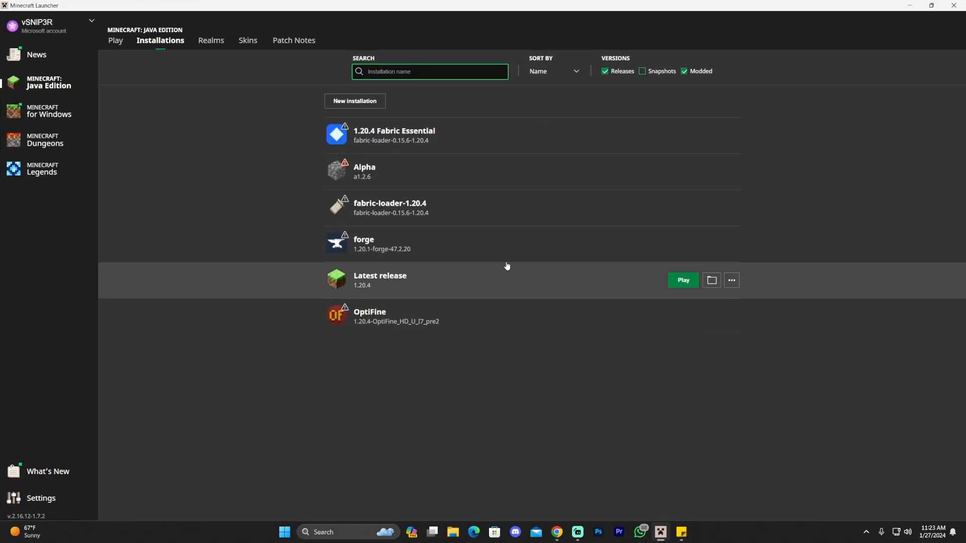
mouse_move(602, 207)
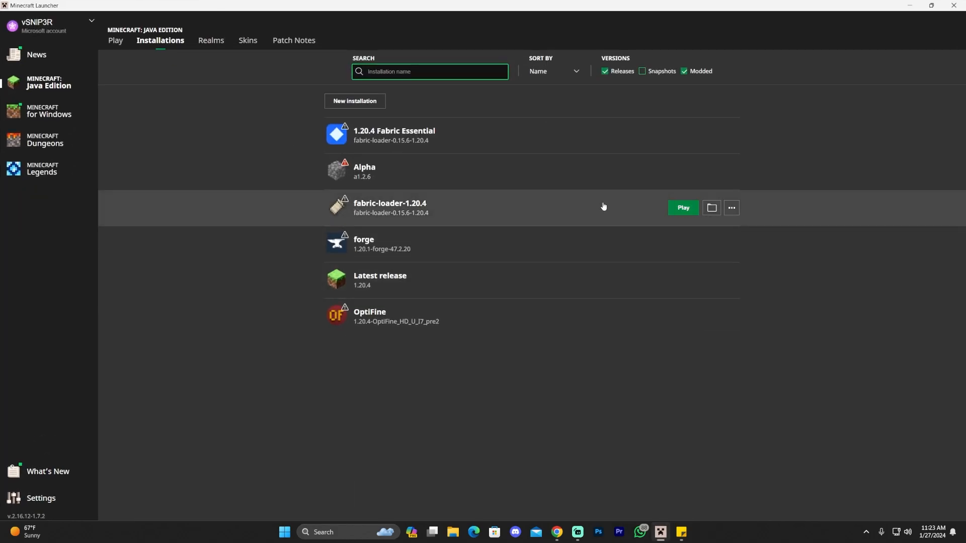
Launch the fabric-loader-1.20.4 installation and let it download.
left_click(682, 207)
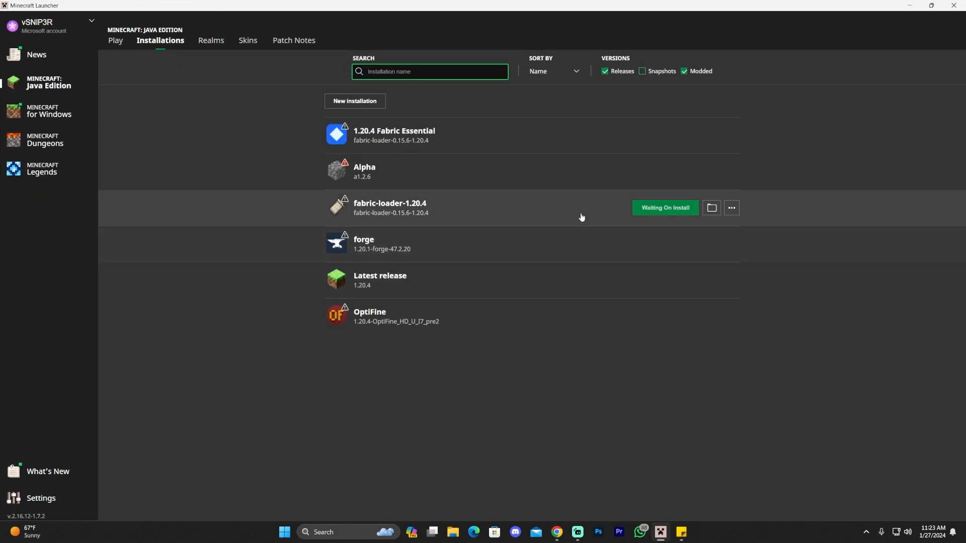
left_click(664, 207)
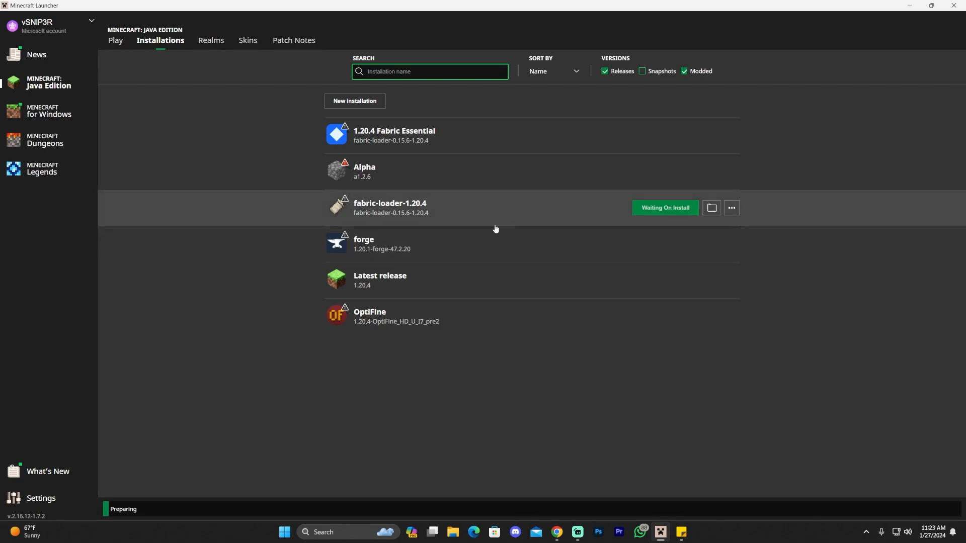
mouse_move(482, 231)
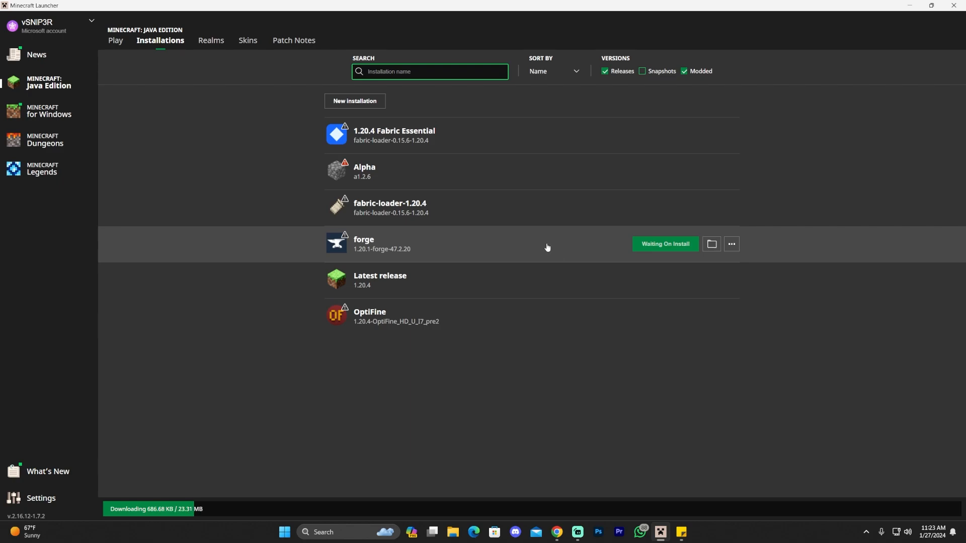
mouse_move(537, 244)
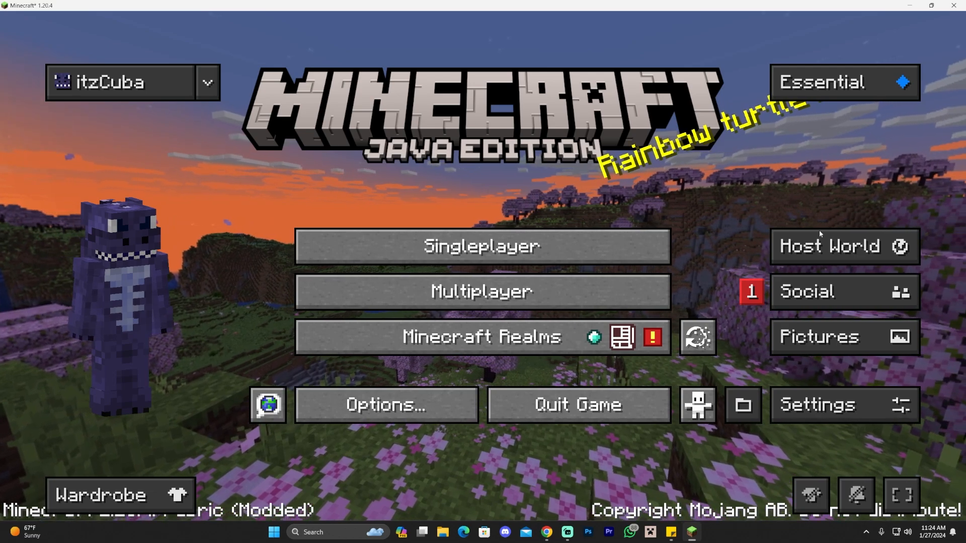
mouse_move(844, 292)
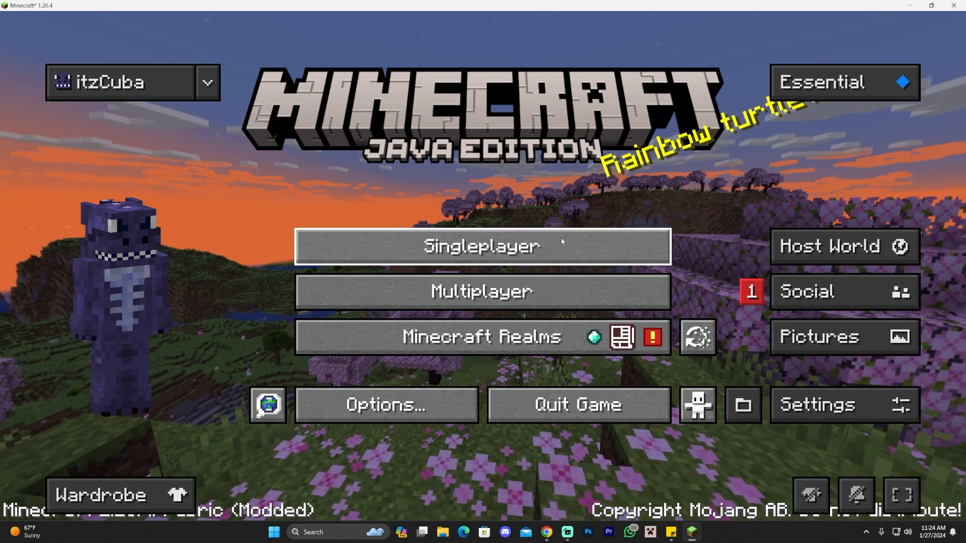
Start loading a singleplayer world from the title screen.
left_click(482, 246)
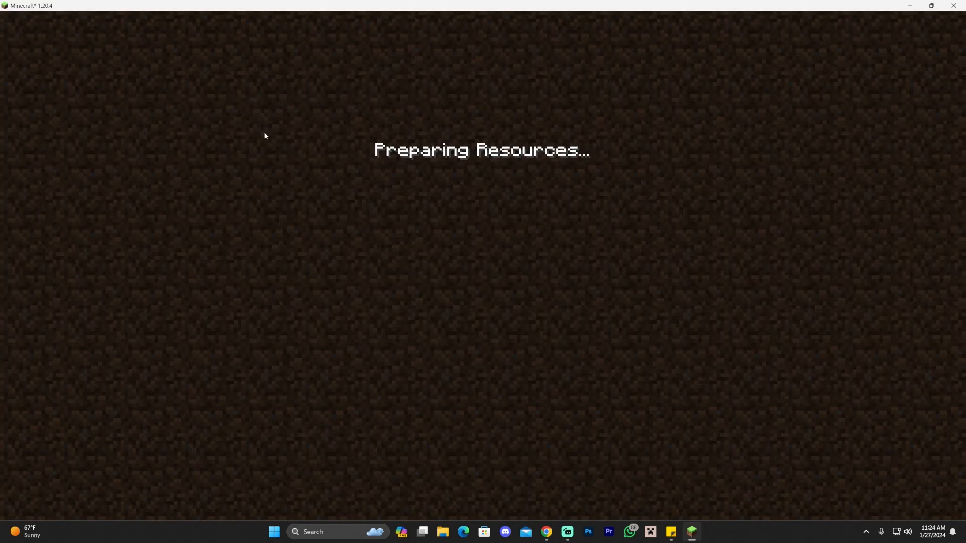
mouse_move(403, 128)
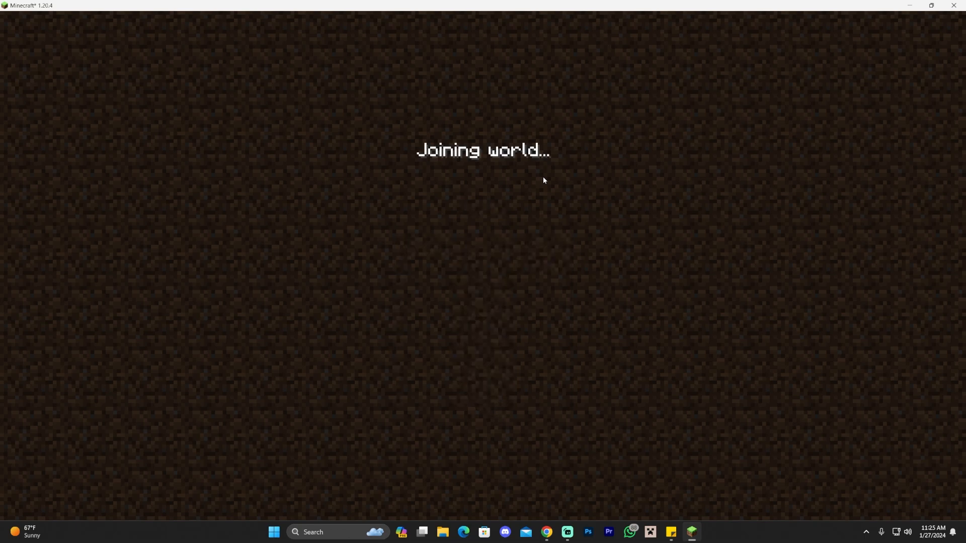
mouse_move(506, 175)
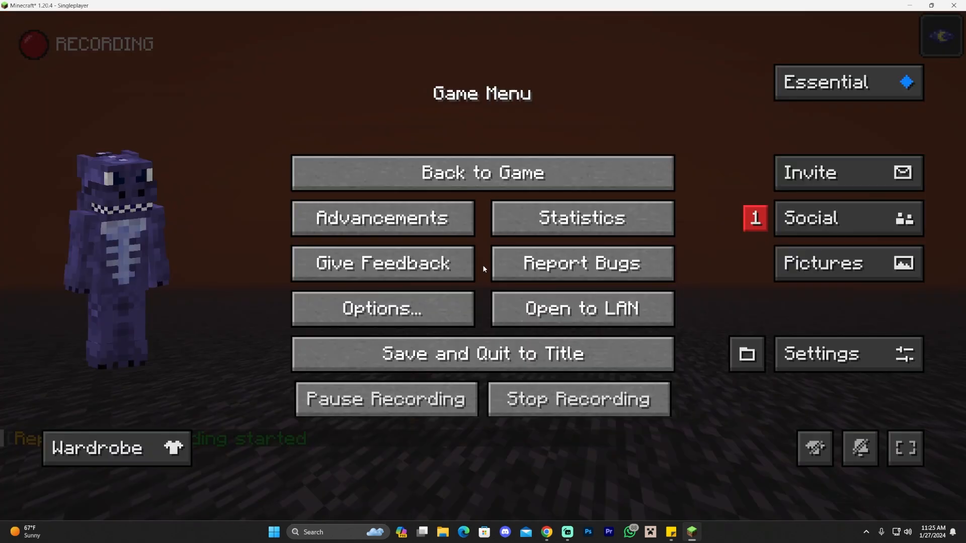
Start hosting the world via Invite, tick 'Do not show this warning again' and proceed to world settings.
left_click(577, 398)
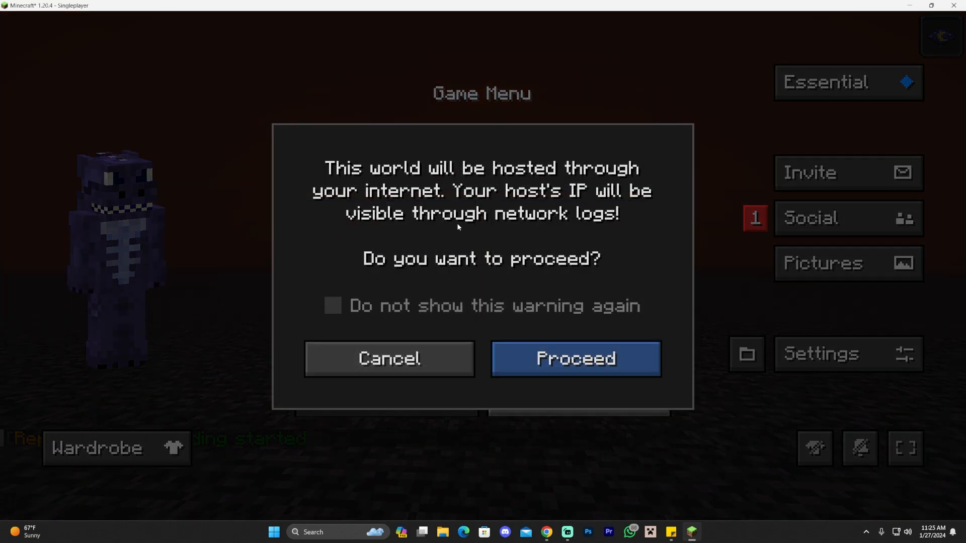
mouse_move(515, 228)
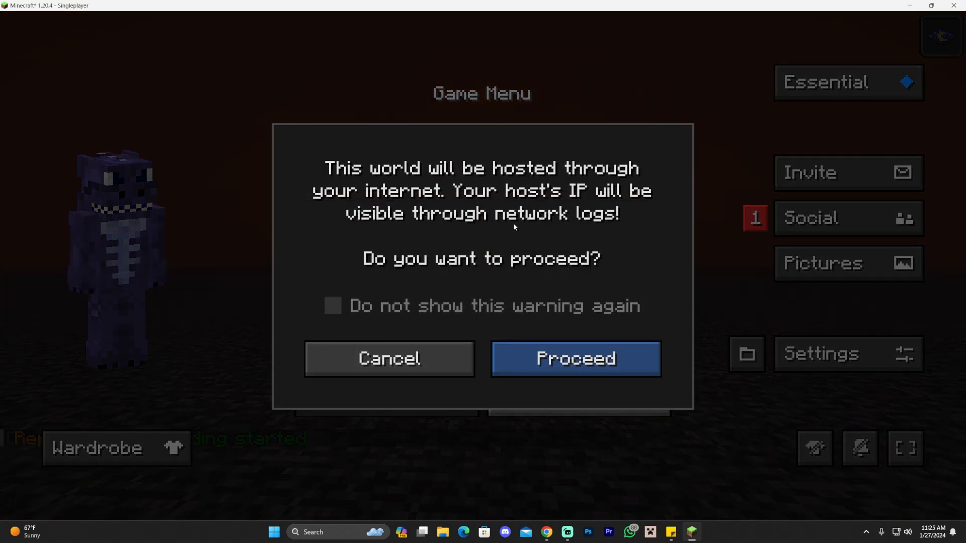
left_click(332, 306)
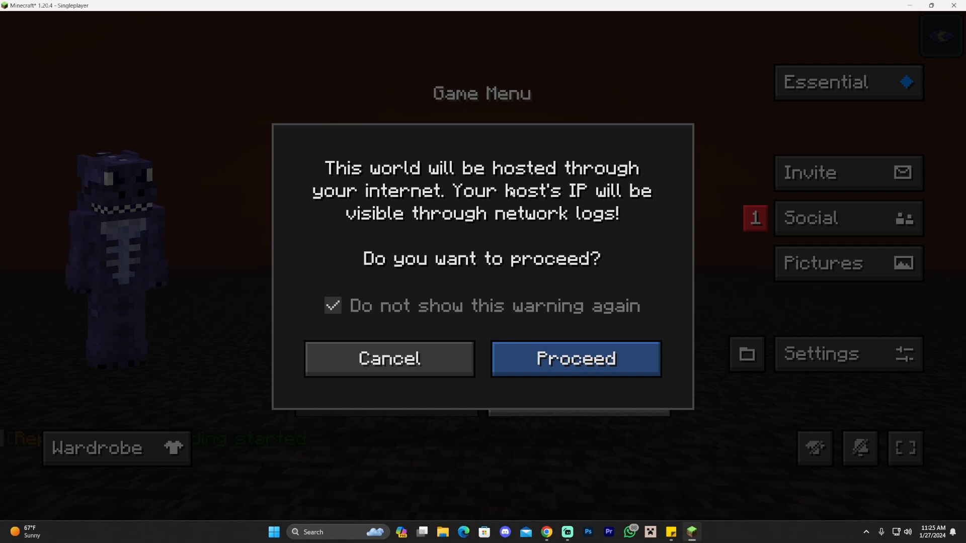
mouse_move(530, 217)
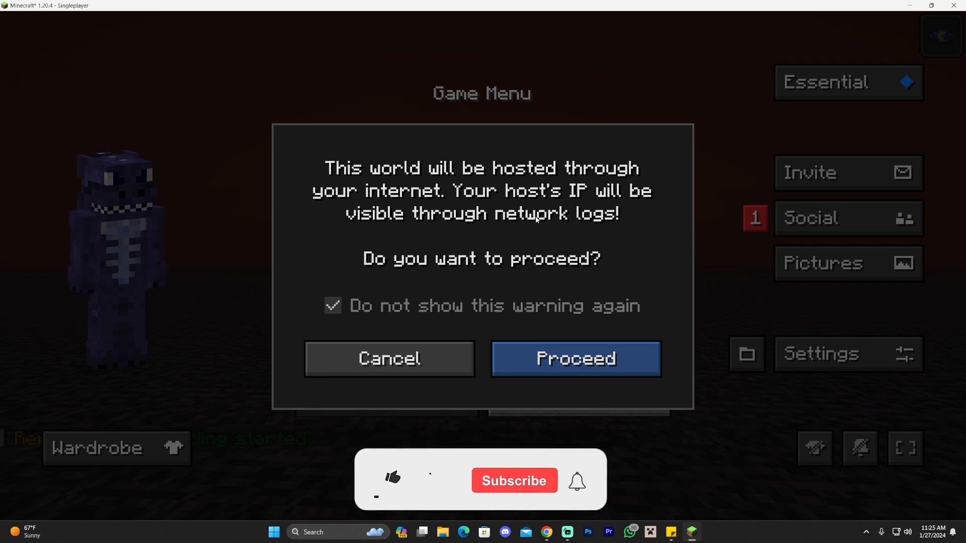
left_click(390, 479)
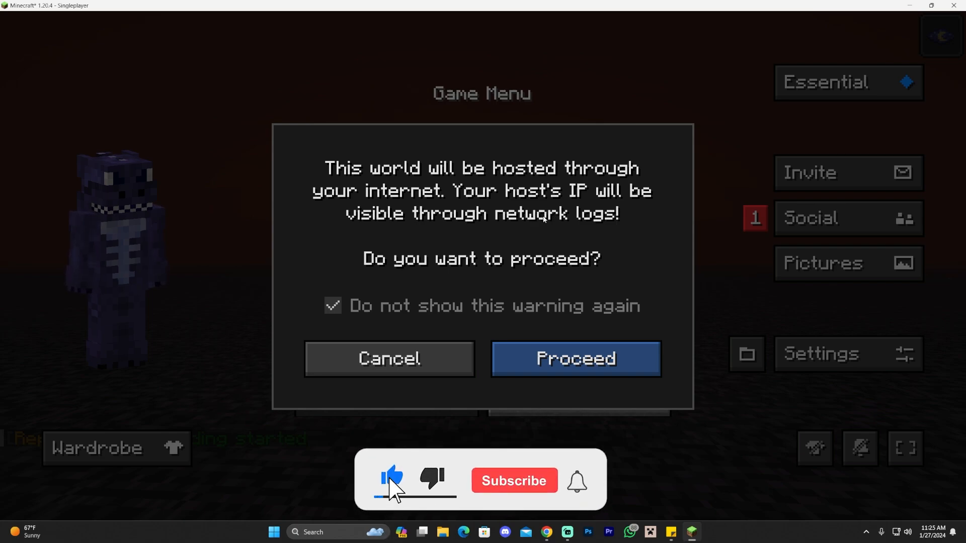
left_click(513, 481)
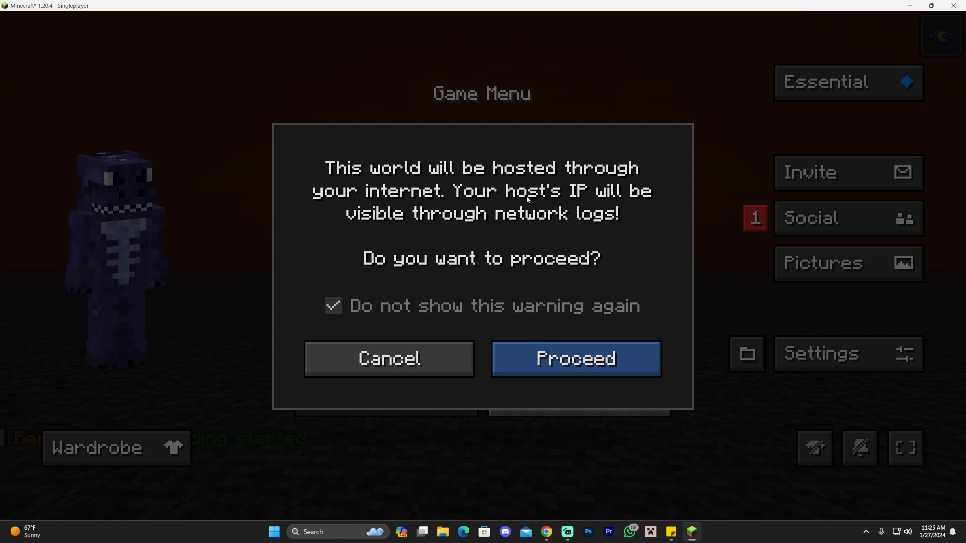
mouse_move(533, 220)
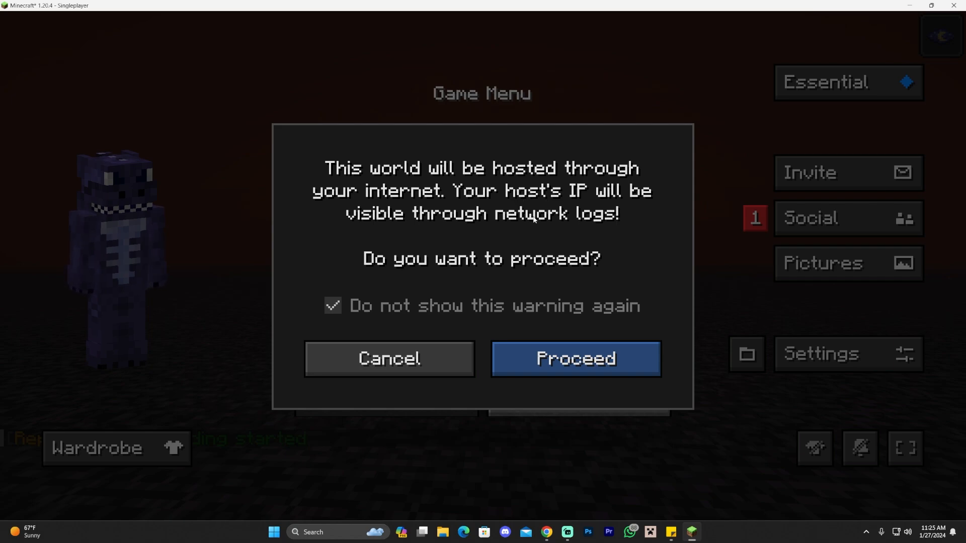
mouse_move(534, 220)
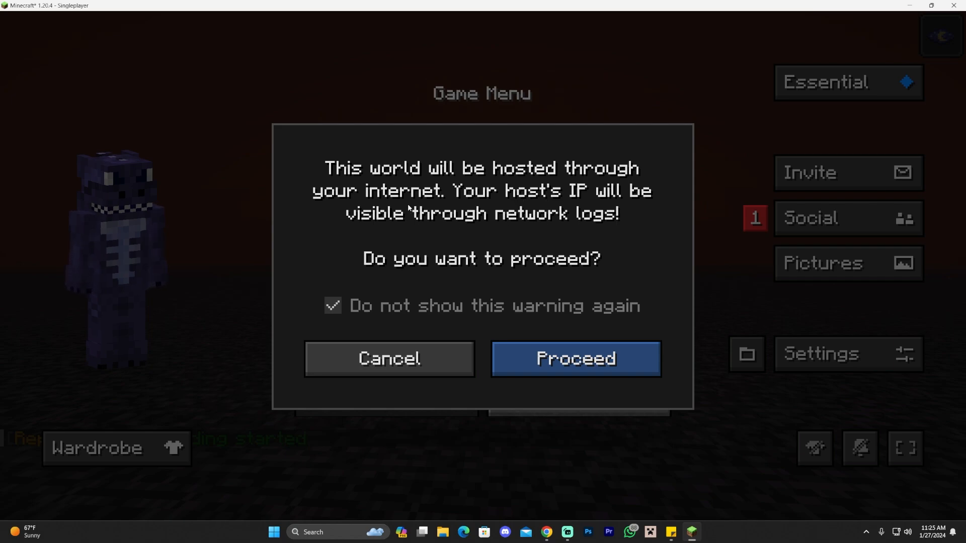
mouse_move(425, 223)
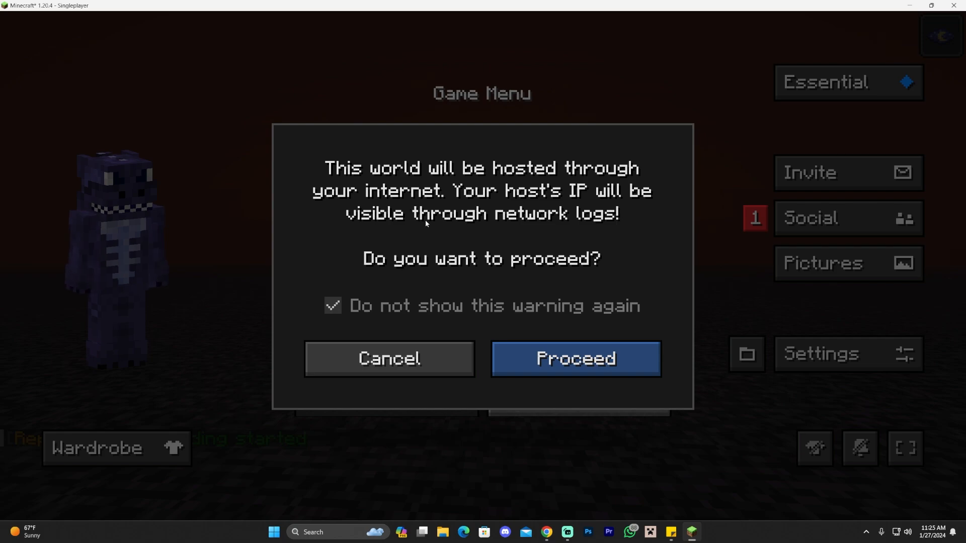
mouse_move(528, 268)
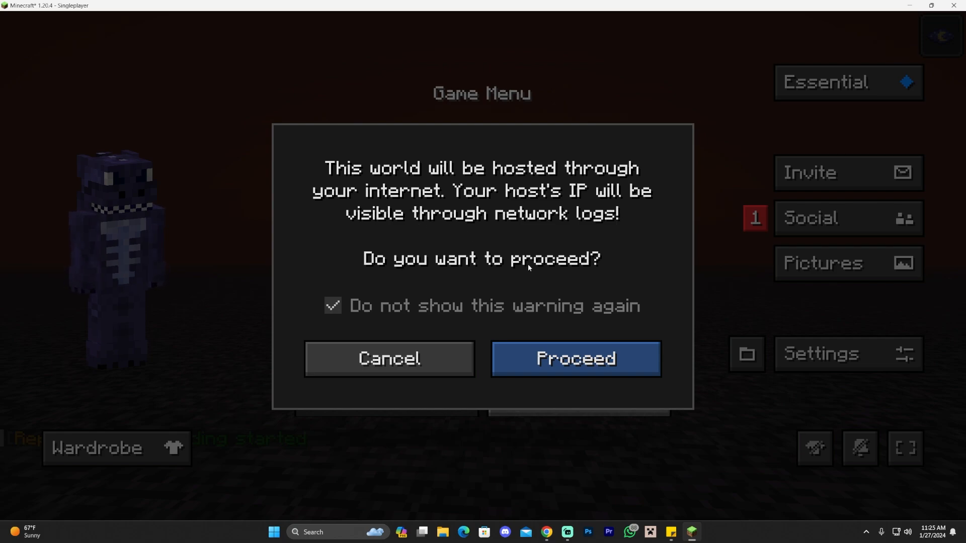
left_click(575, 358)
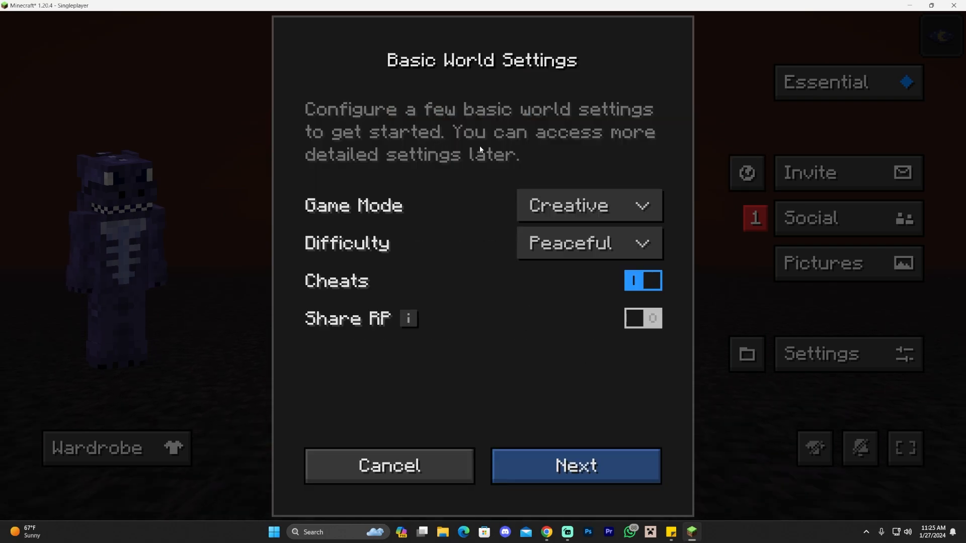
Confirm Creative, Peaceful, cheats on and finish Invite Friends to resume the hosted world.
left_click(587, 205)
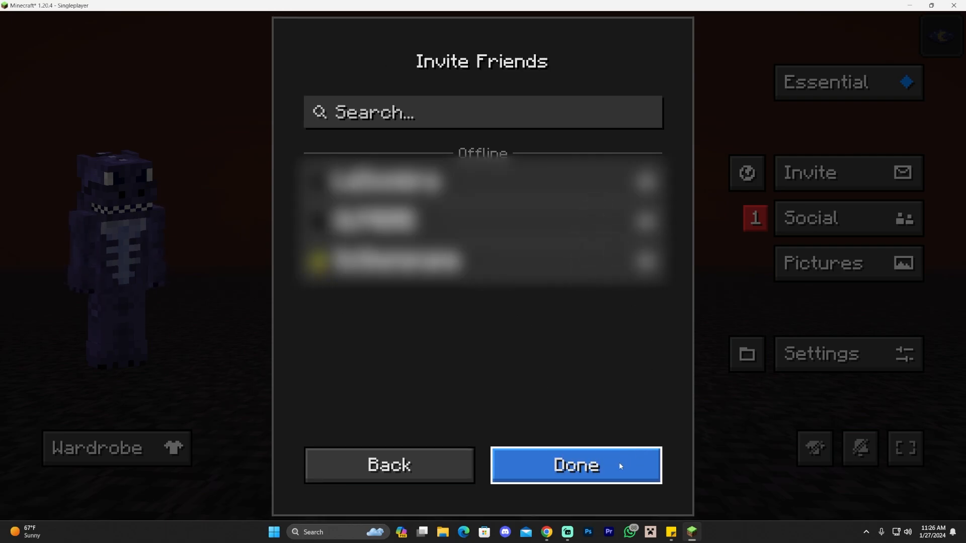
left_click(575, 464)
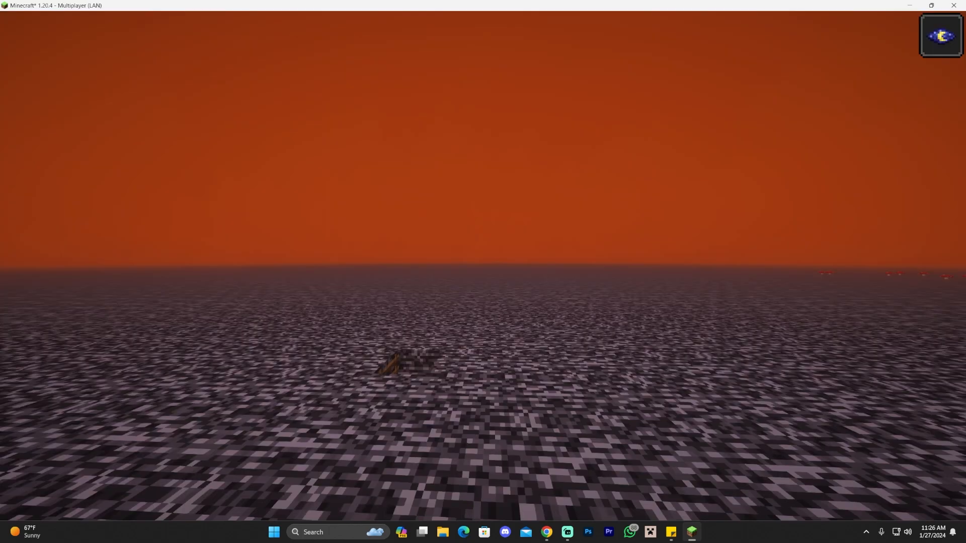